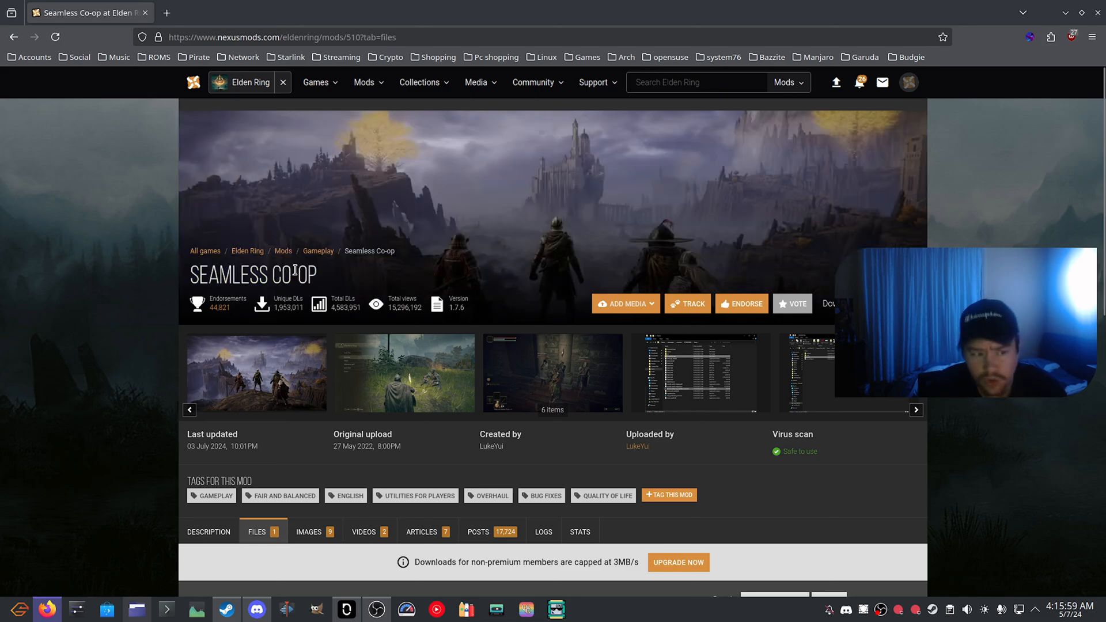
Step: Download the Seamless Co-op v1.7.6 main file from the Nexus Mods Files section
{"action": "scroll", "scroll_direction": "down", "scroll_amount": 3}
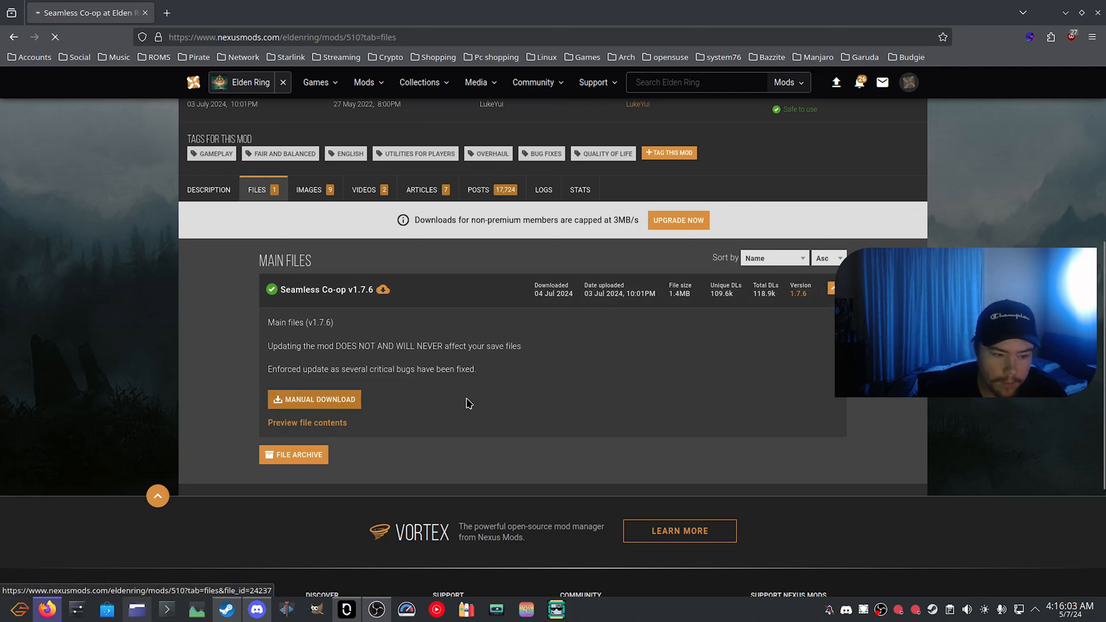
{"action": "left_click", "coordinate": [314, 399]}
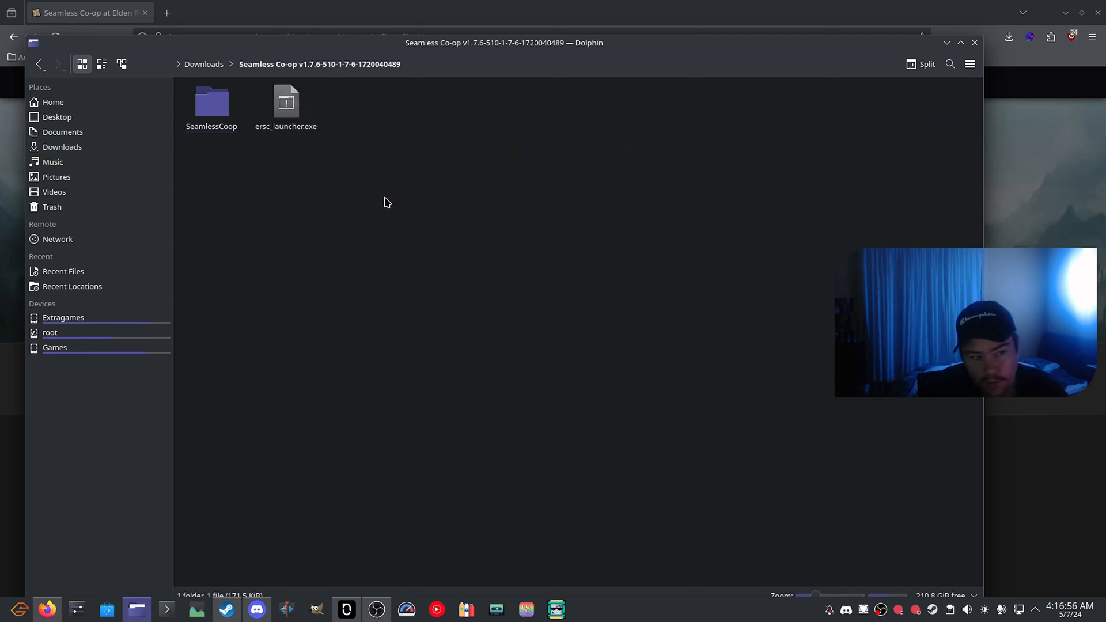
Step: Copy SeamlessCoop and ersc_launcher.exe into Extragames' ELDEN RING Game folder
{"action": "right_click", "coordinate": [212, 101]}
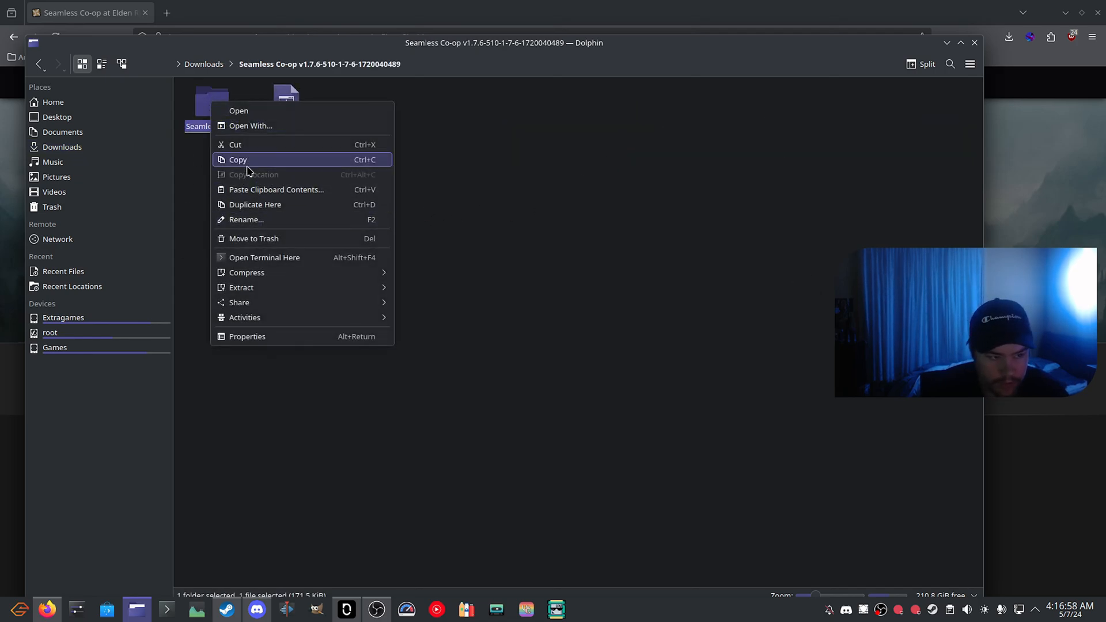
{"action": "left_click", "coordinate": [239, 159]}
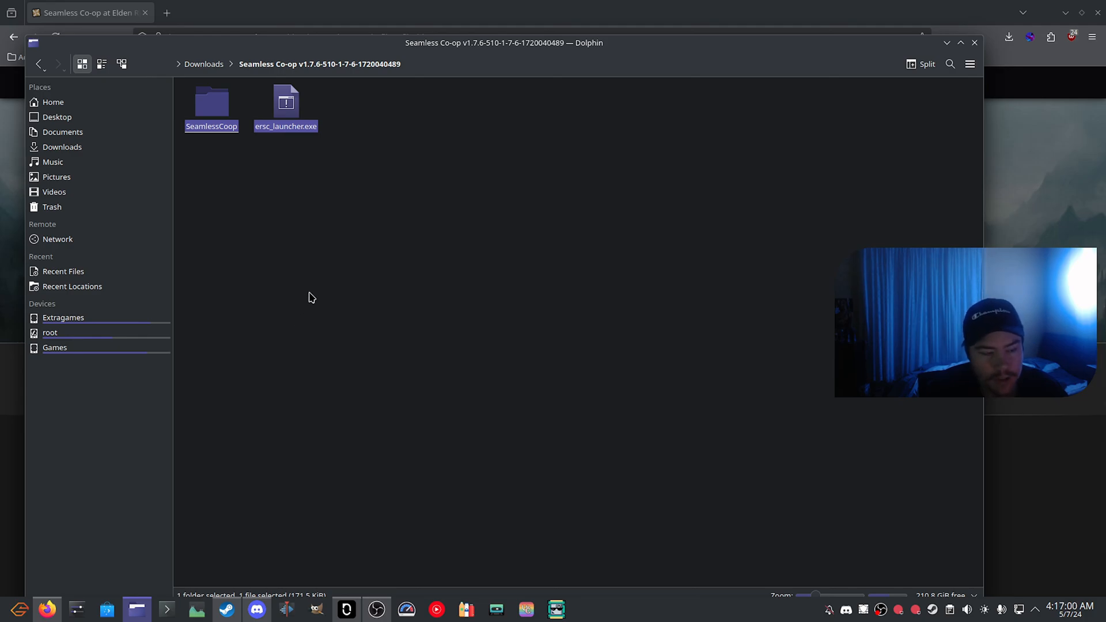
{"action": "mouse_move", "coordinate": [318, 296]}
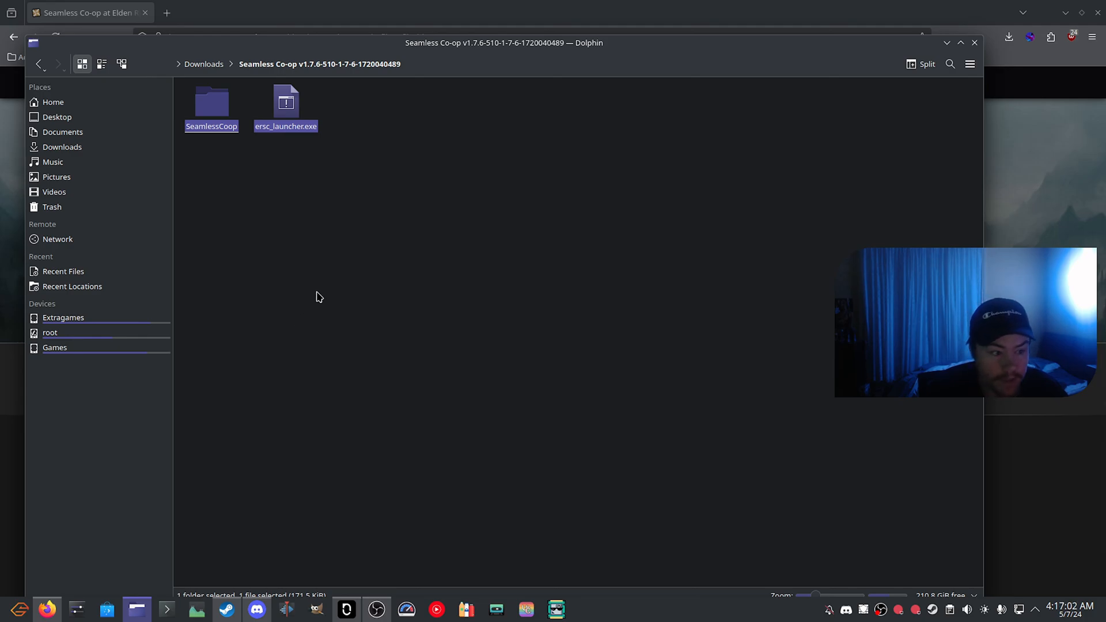
{"action": "left_click", "coordinate": [63, 317]}
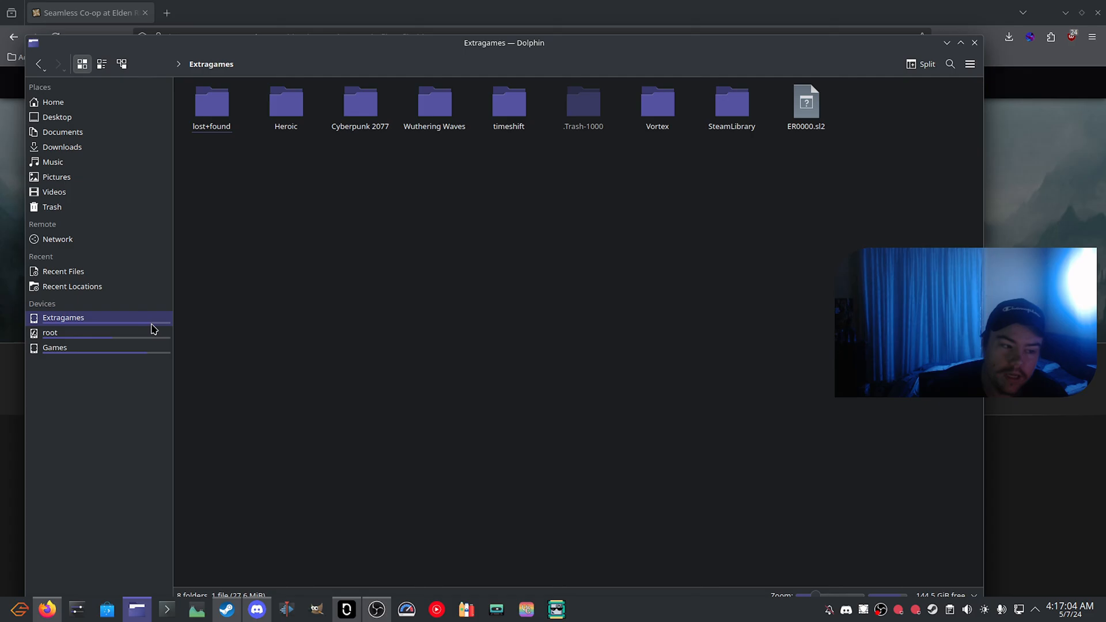
{"action": "double_click", "coordinate": [732, 101]}
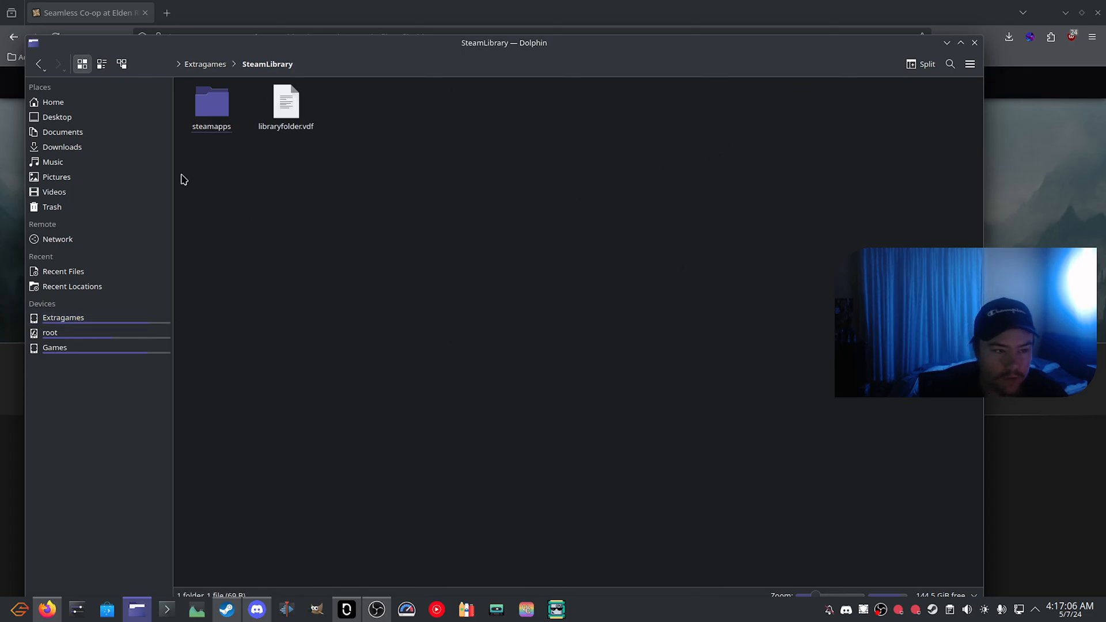
{"action": "double_click", "coordinate": [211, 100]}
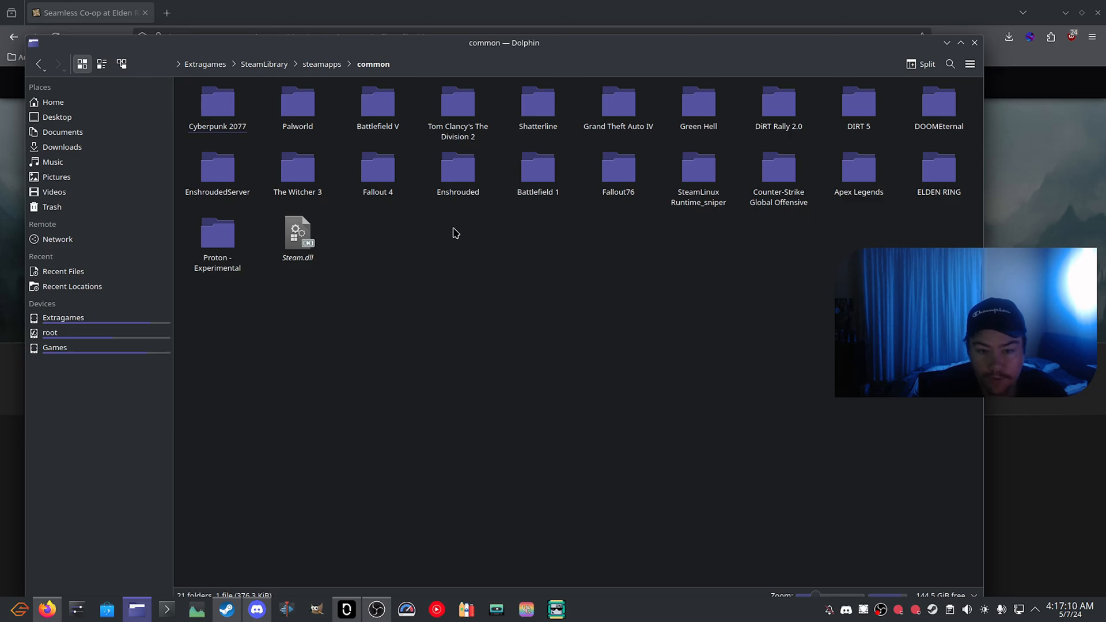
{"action": "right_click", "coordinate": [490, 409]}
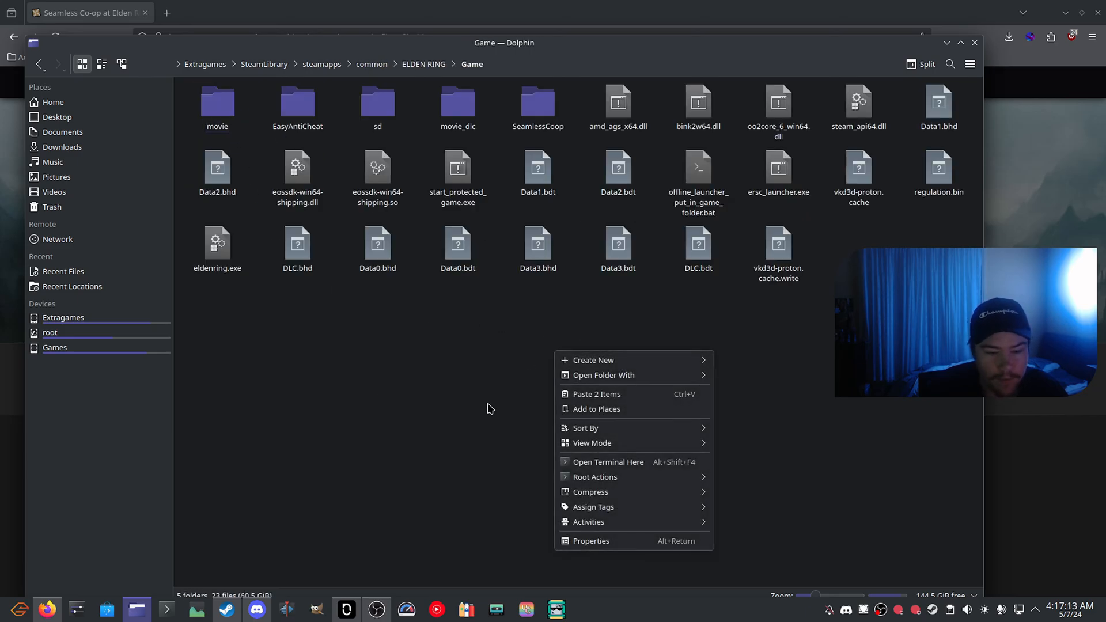
{"action": "mouse_move", "coordinate": [653, 404]}
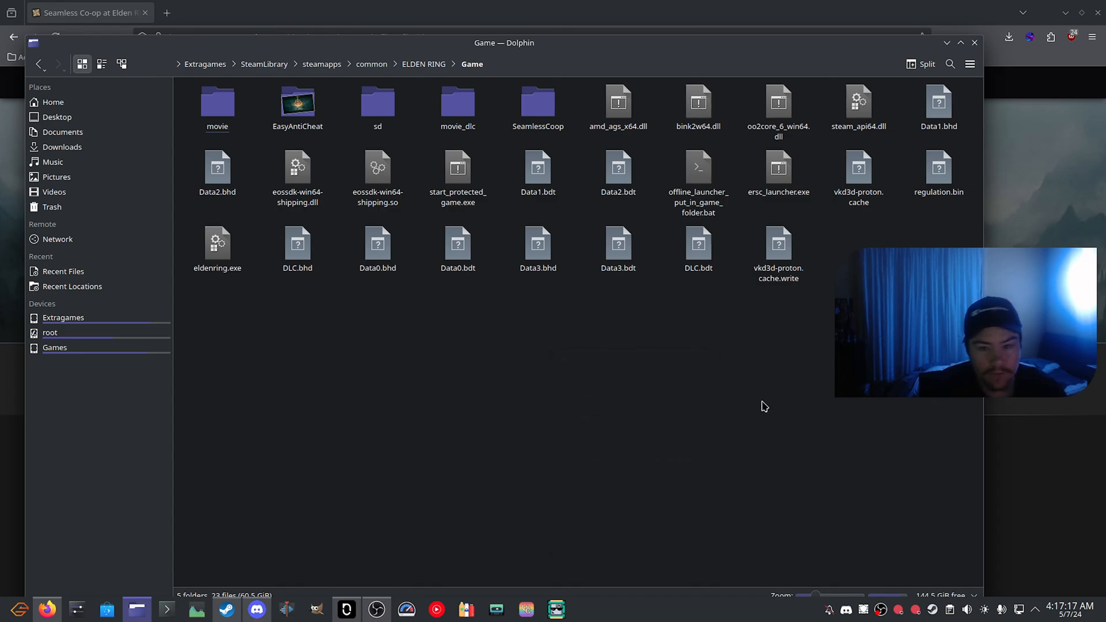
Step: Open the pasted SeamlessCoop folder and select ersc_settings.ini
{"action": "left_click", "coordinate": [538, 100]}
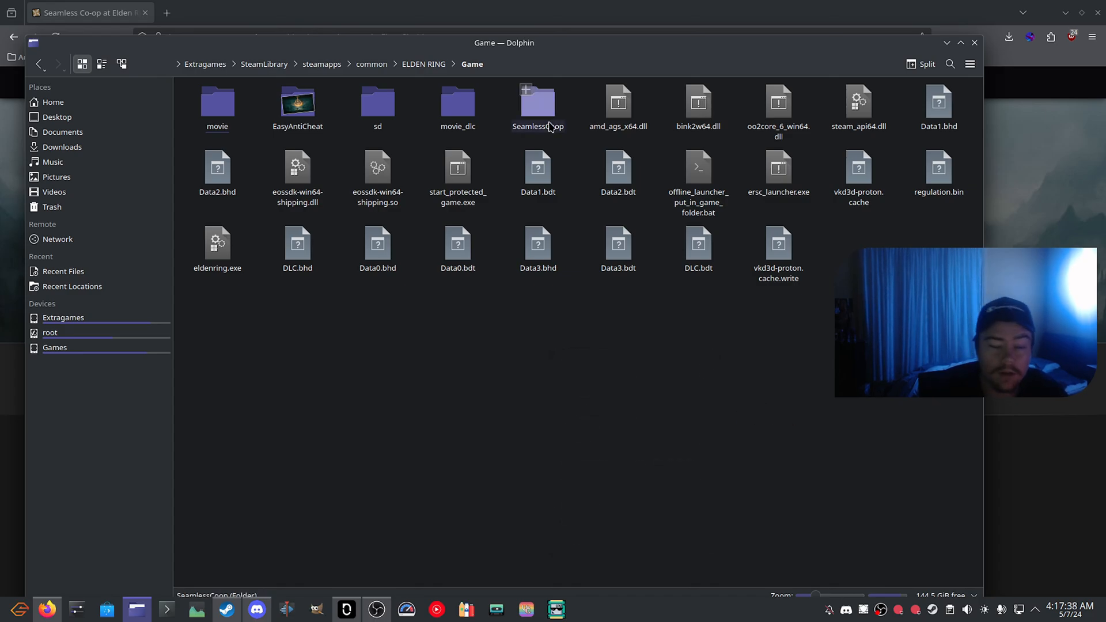
{"action": "double_click", "coordinate": [538, 99]}
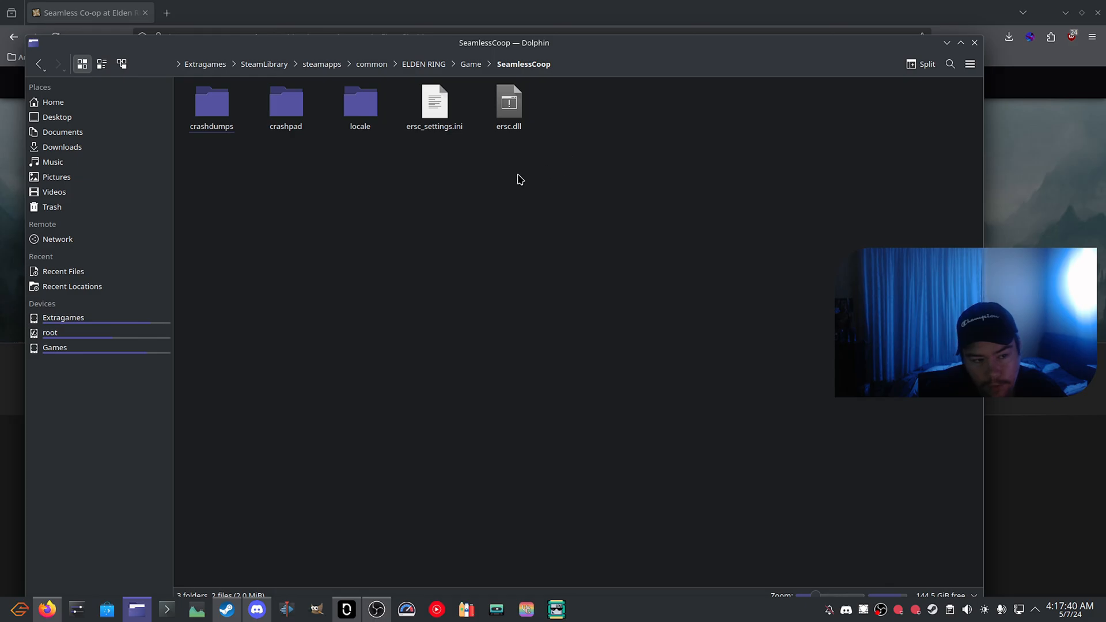
{"action": "left_click", "coordinate": [435, 107]}
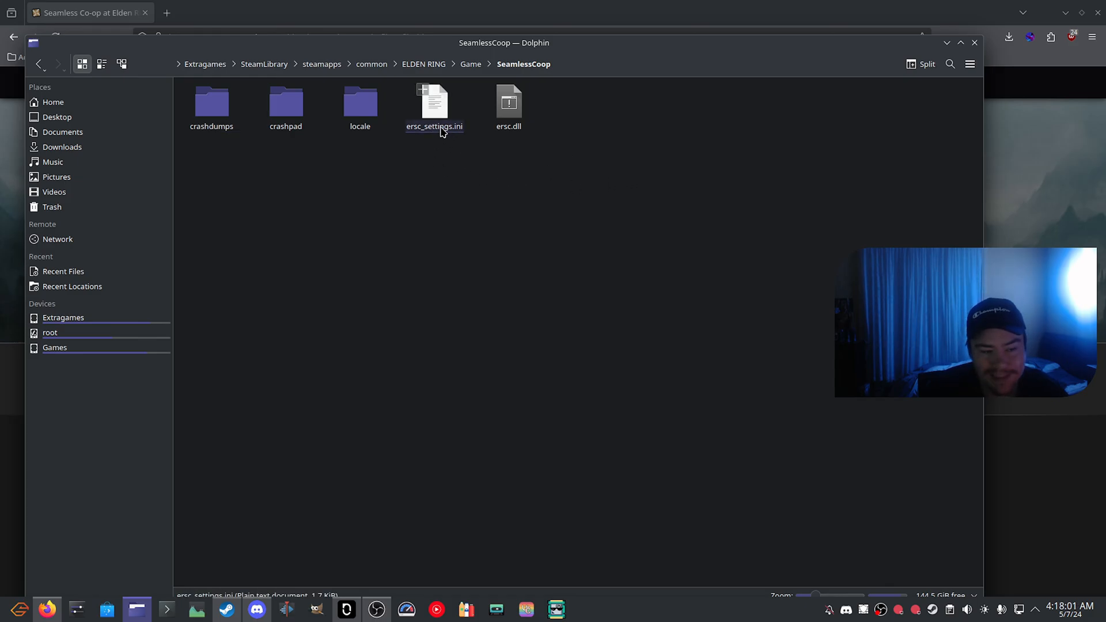
Step: Open ersc_settings.ini in Kate, set allow_invaders to 0 and clear cooppassword
{"action": "double_click", "coordinate": [433, 103]}
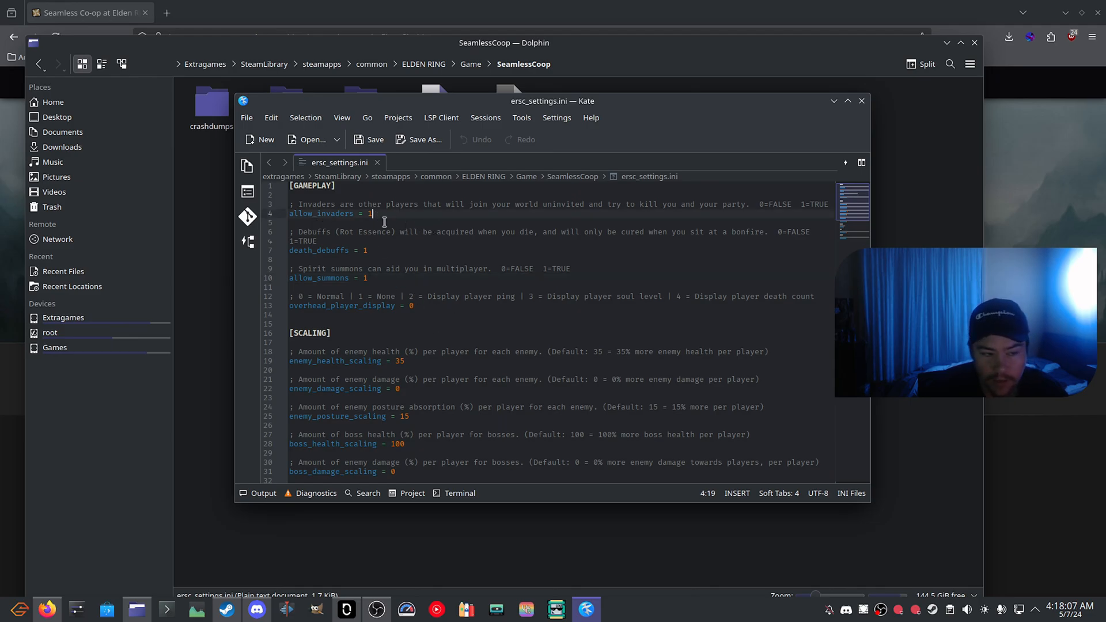
{"action": "left_click", "coordinate": [300, 250]}
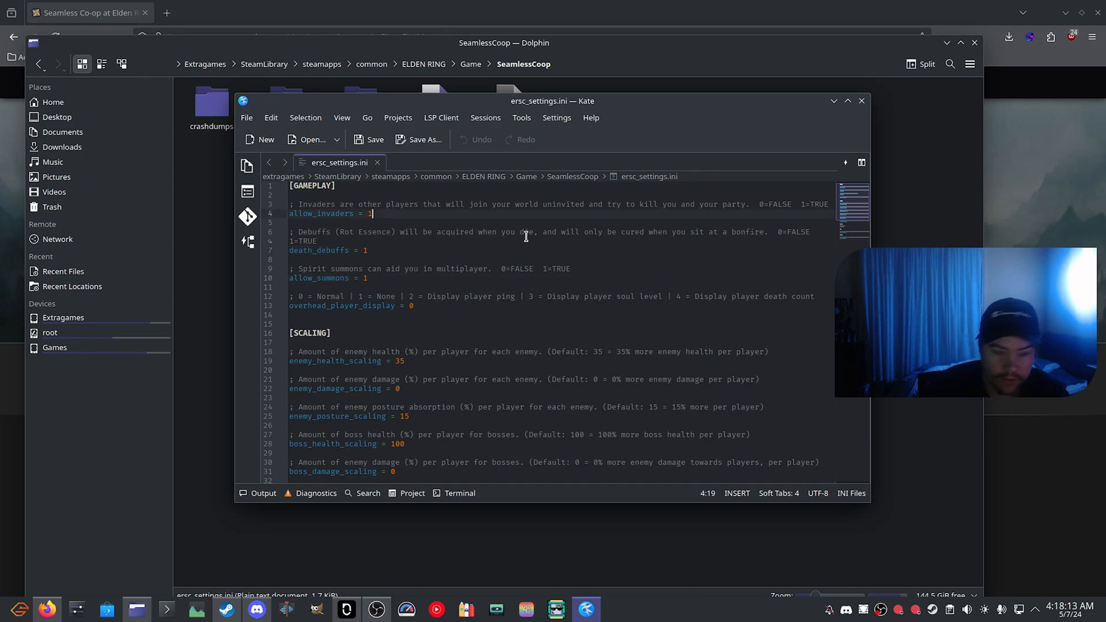
{"action": "type", "text": "0"}
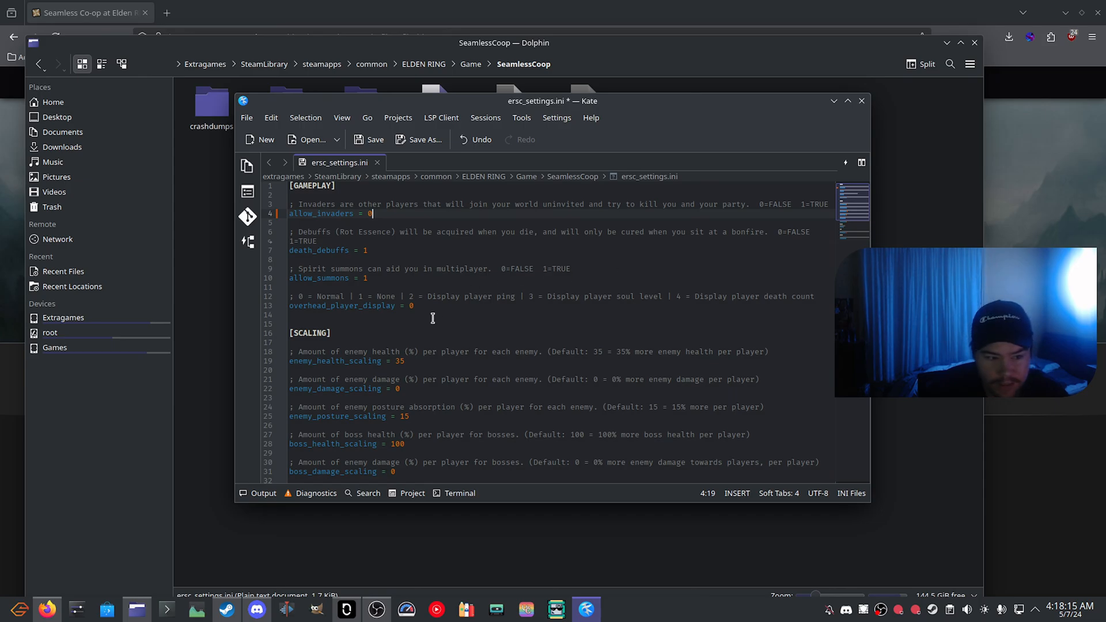
{"action": "left_click", "coordinate": [458, 314]}
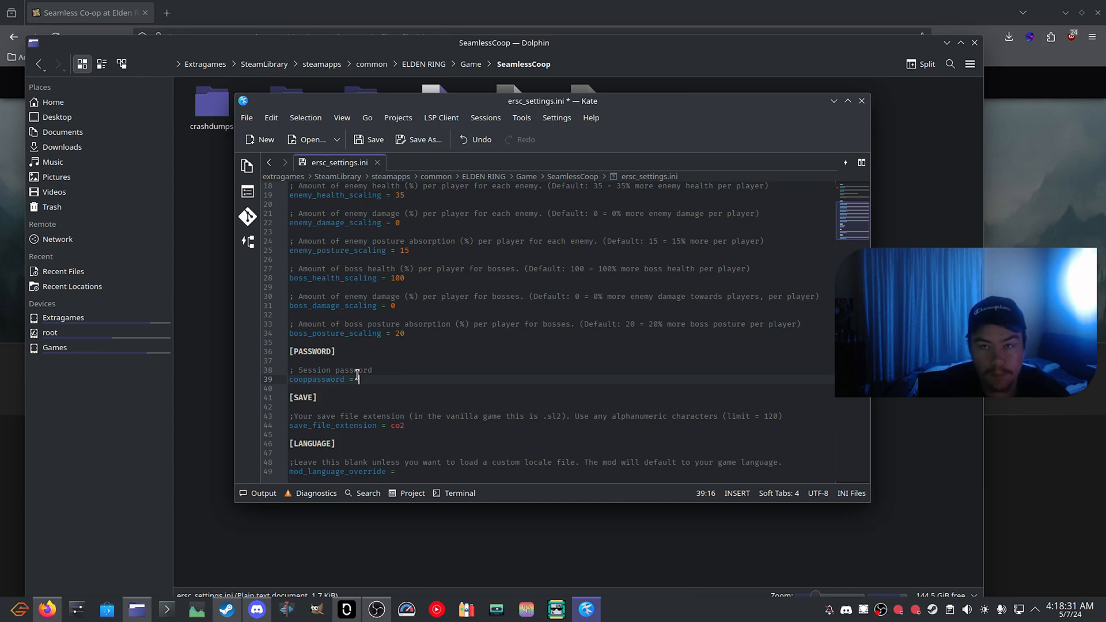
{"action": "key", "text": "BackSpace"}
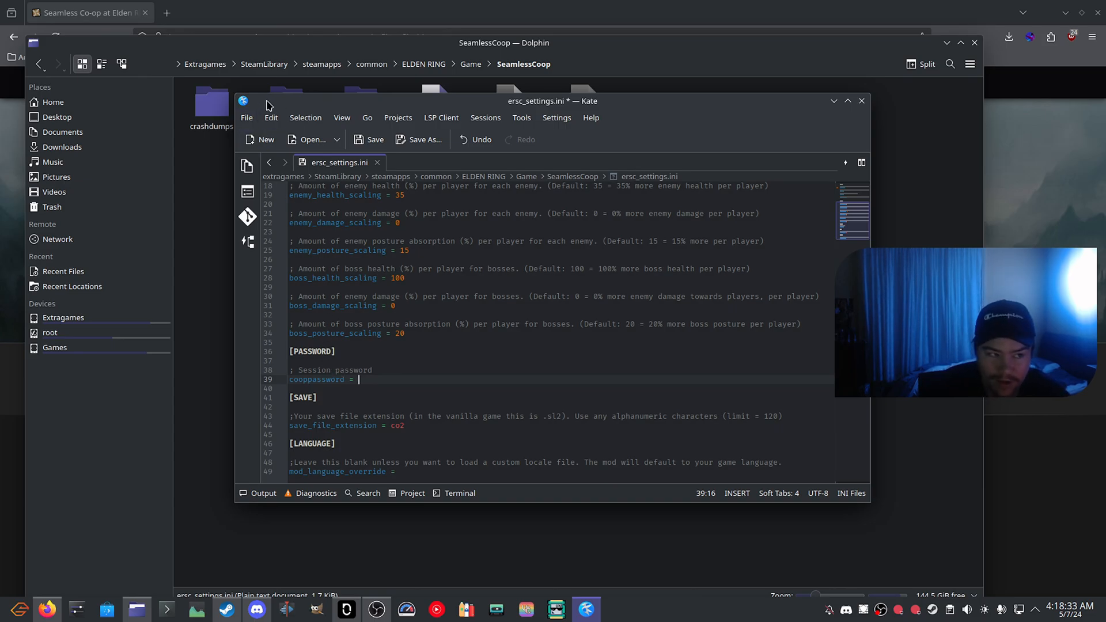
{"action": "mouse_move", "coordinate": [408, 365]}
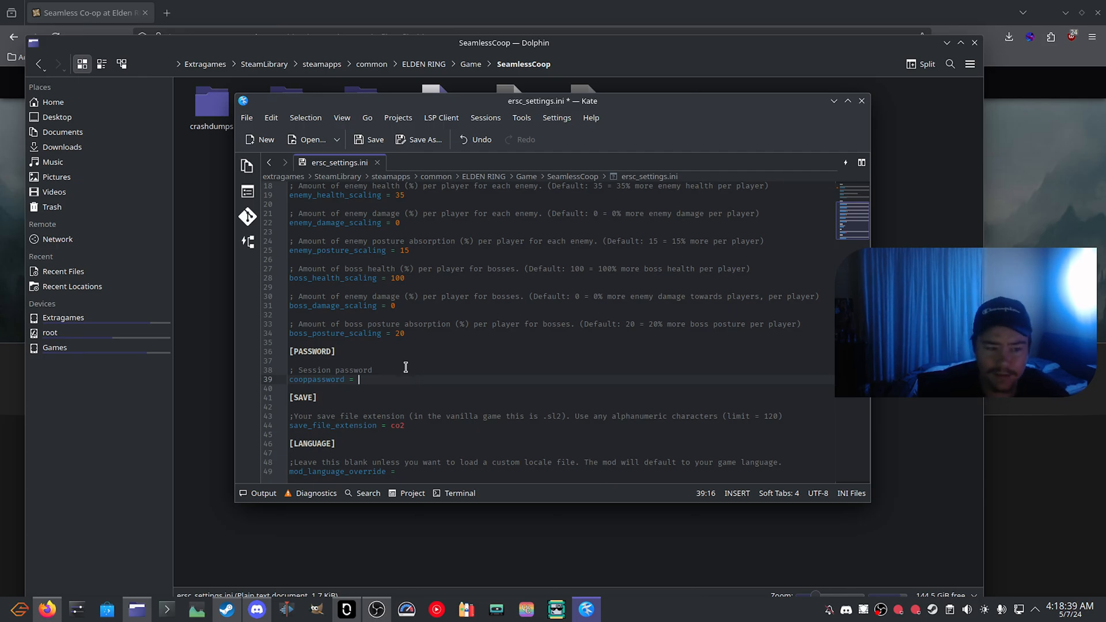
Step: Launch the Password app by searching 'pass' and switch to password generation
{"action": "left_click", "coordinate": [14, 607]}
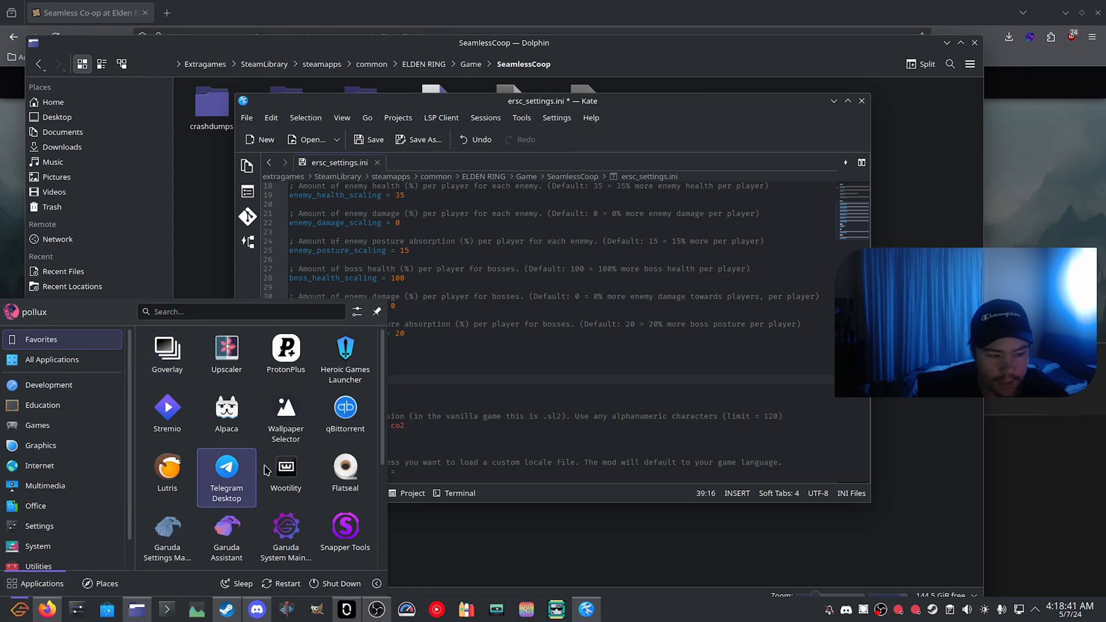
{"action": "type", "text": "pass"}
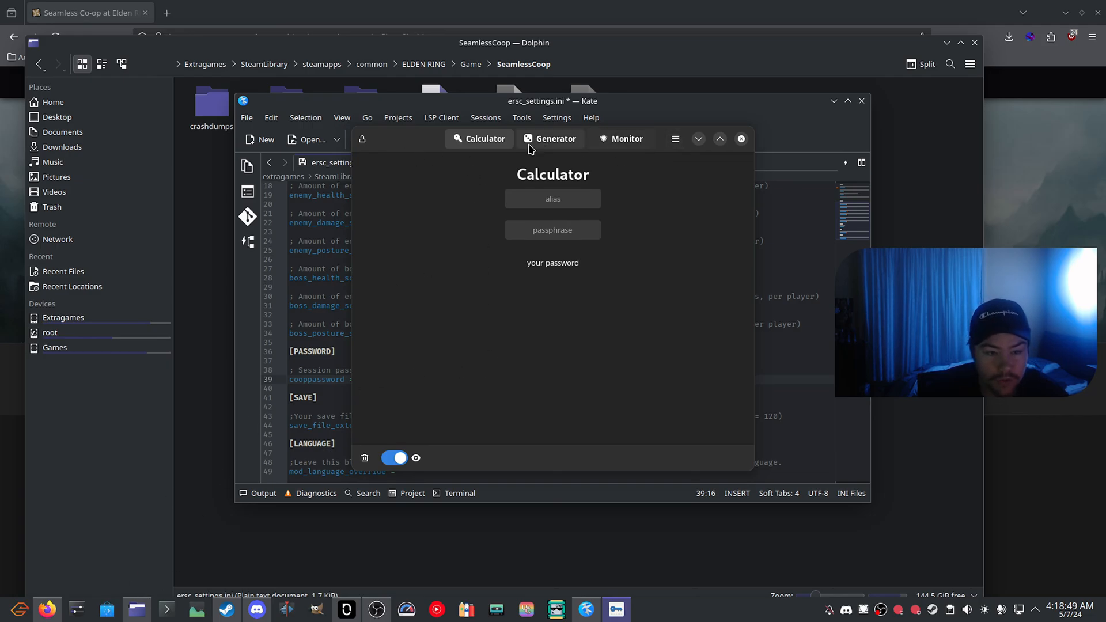
{"action": "left_click", "coordinate": [556, 139]}
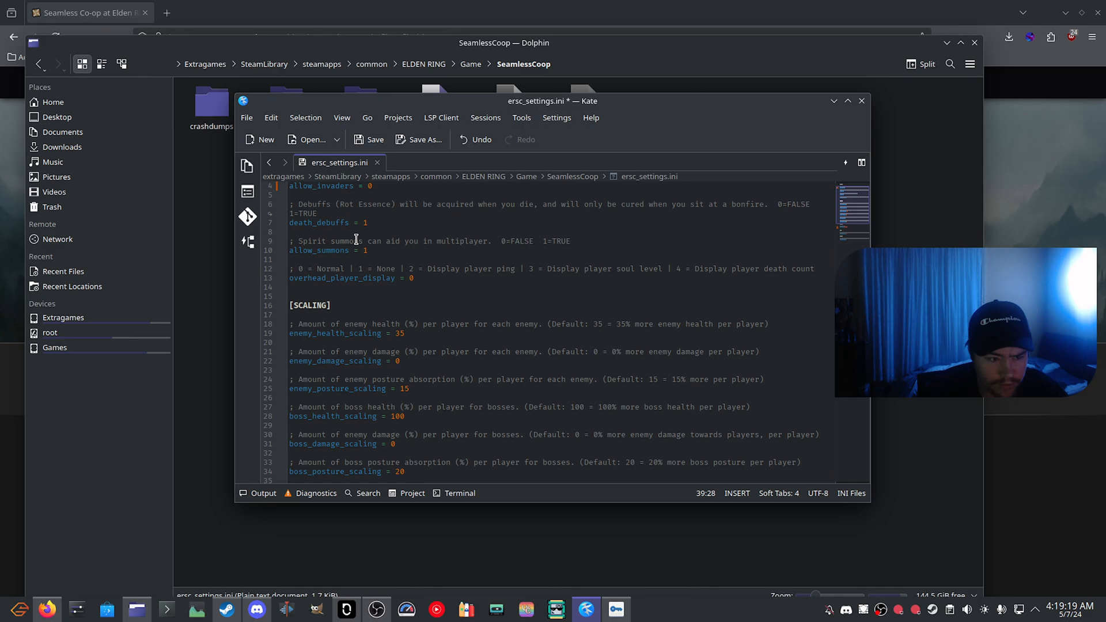
Step: Scroll ersc_settings.ini down and review the save file extension setting lines
{"action": "scroll", "scroll_direction": "down", "scroll_amount": 3}
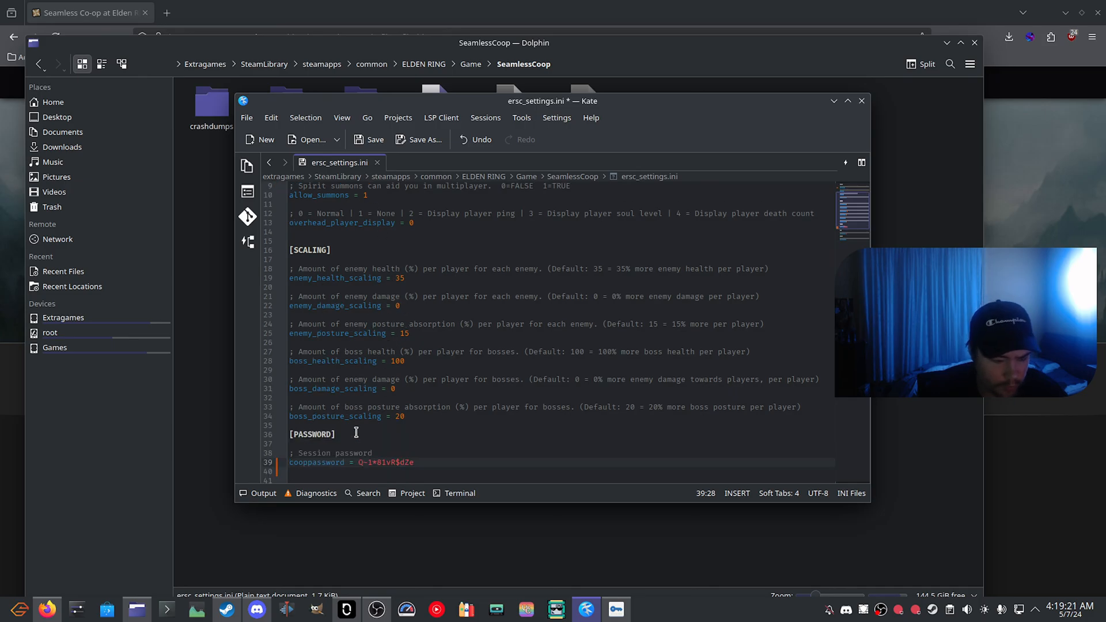
{"action": "scroll", "scroll_direction": "down", "scroll_amount": 3}
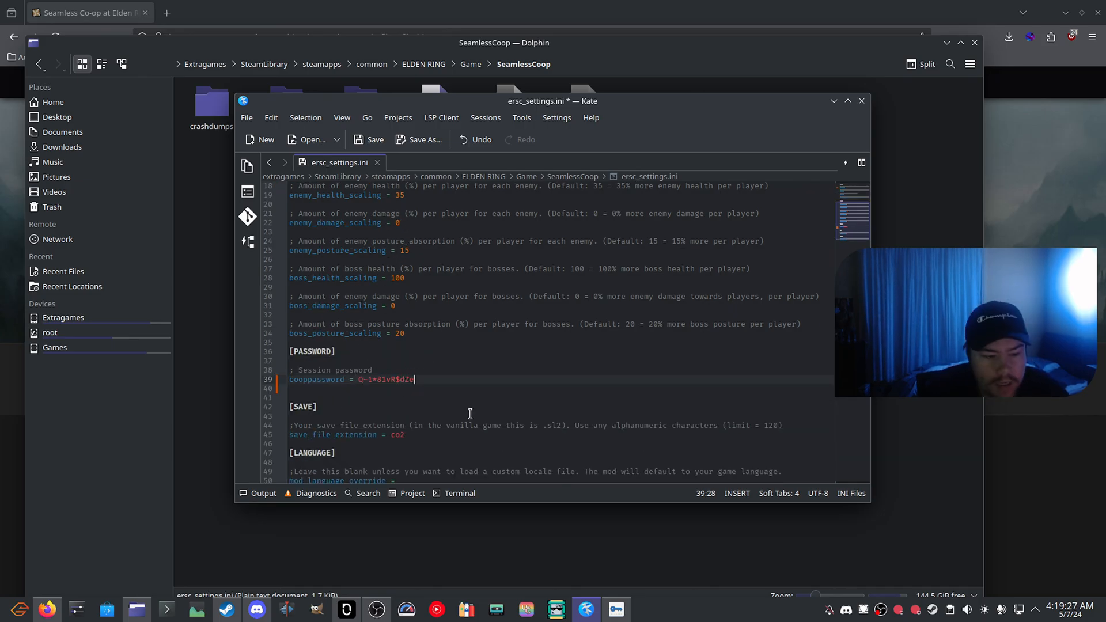
{"action": "mouse_move", "coordinate": [474, 414]}
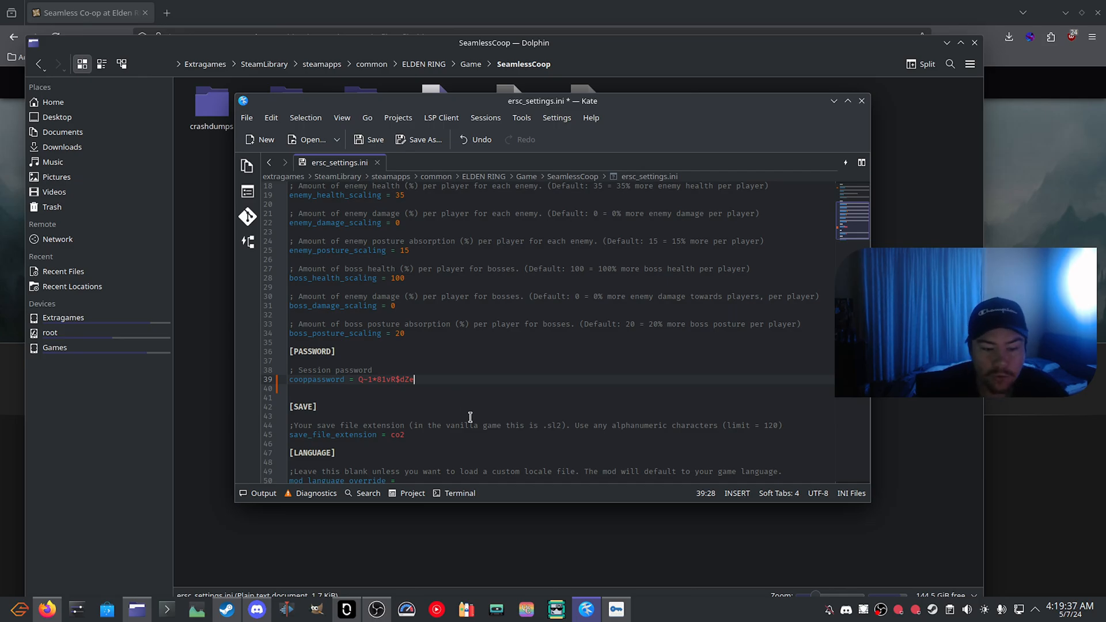
{"action": "left_click_drag", "start_coordinate": [405, 425], "coordinate": [405, 434]}
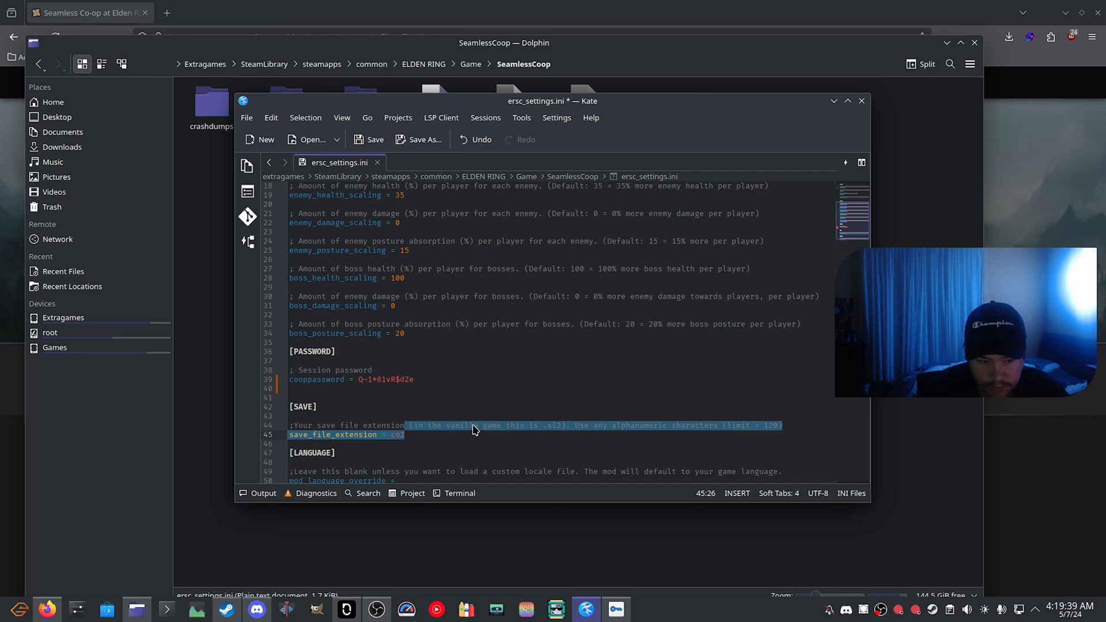
{"action": "left_click", "coordinate": [557, 425]}
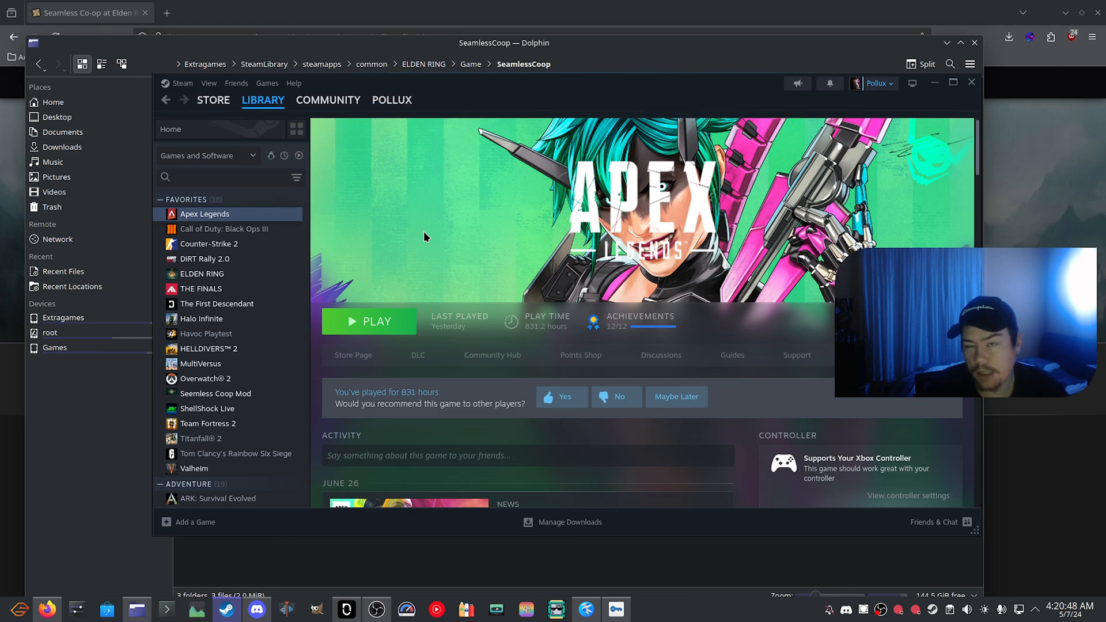
Step: Open the ELDEN RING page from the Steam library sidebar
{"action": "left_click", "coordinate": [202, 273]}
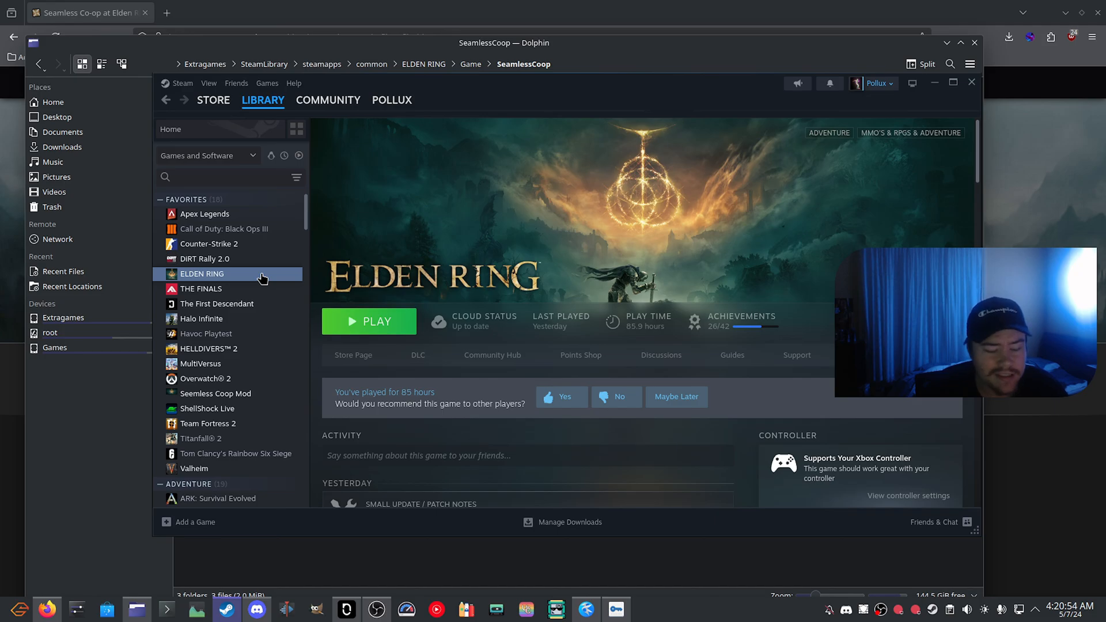
{"action": "mouse_move", "coordinate": [387, 268]}
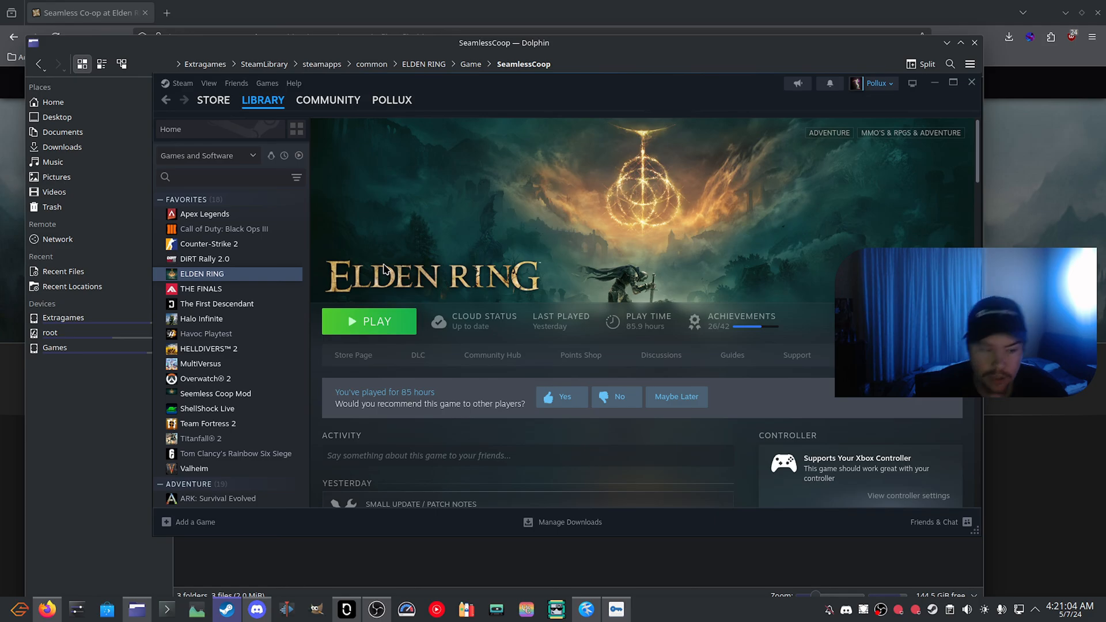
{"action": "mouse_move", "coordinate": [359, 267]}
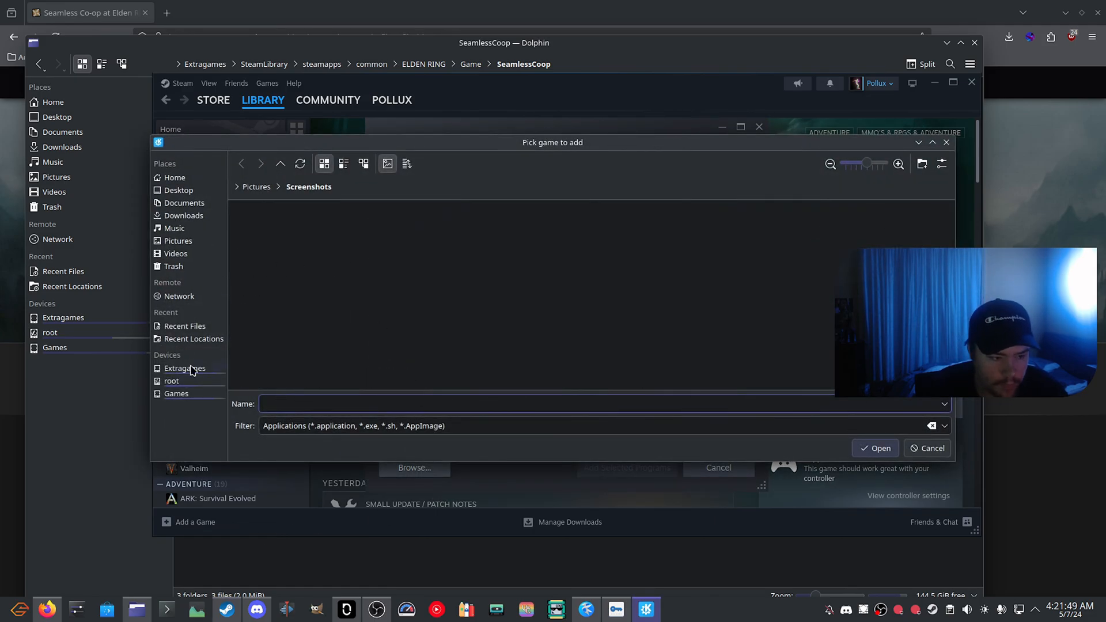
Step: Add ersc_launcher.exe from ELDEN RING's Game folder and open the Seamless Coop Mod page
{"action": "left_click", "coordinate": [185, 368]}
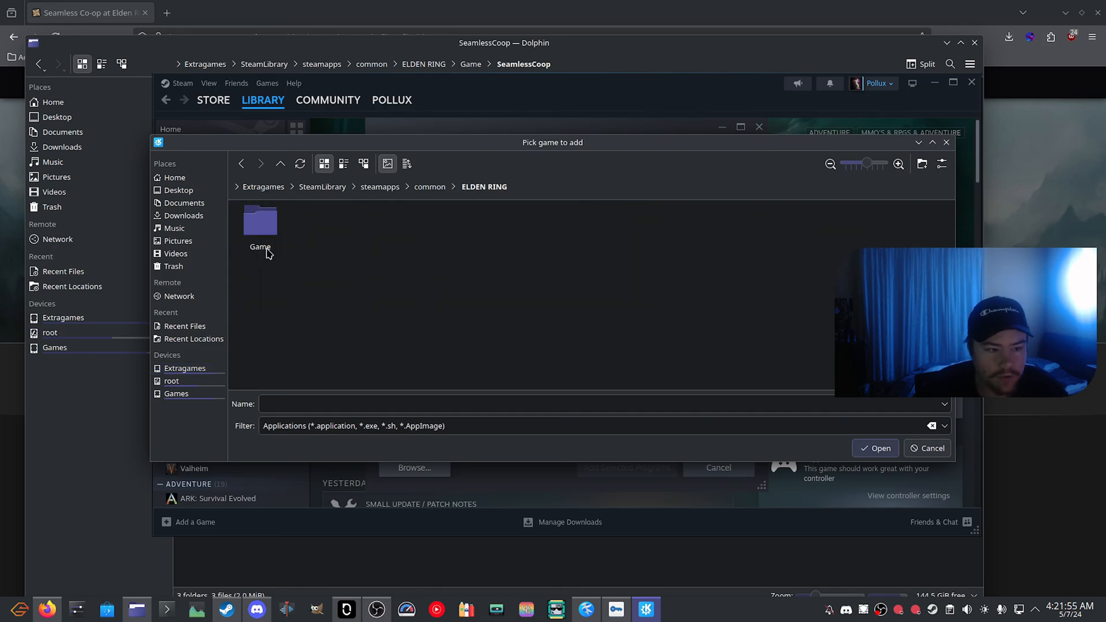
{"action": "double_click", "coordinate": [260, 223]}
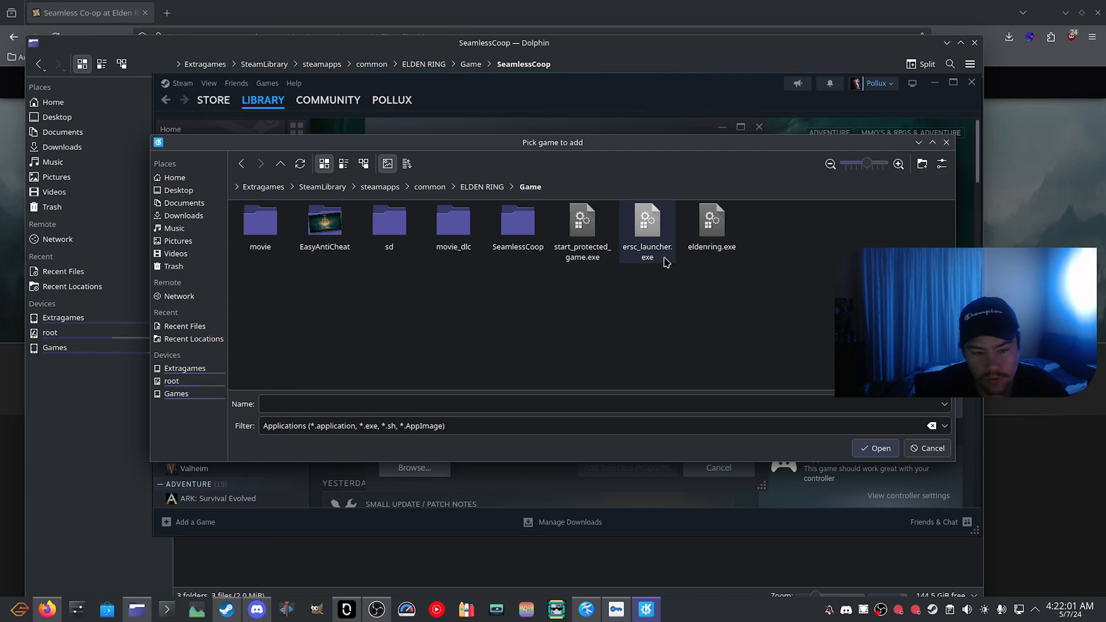
{"action": "left_click", "coordinate": [875, 448]}
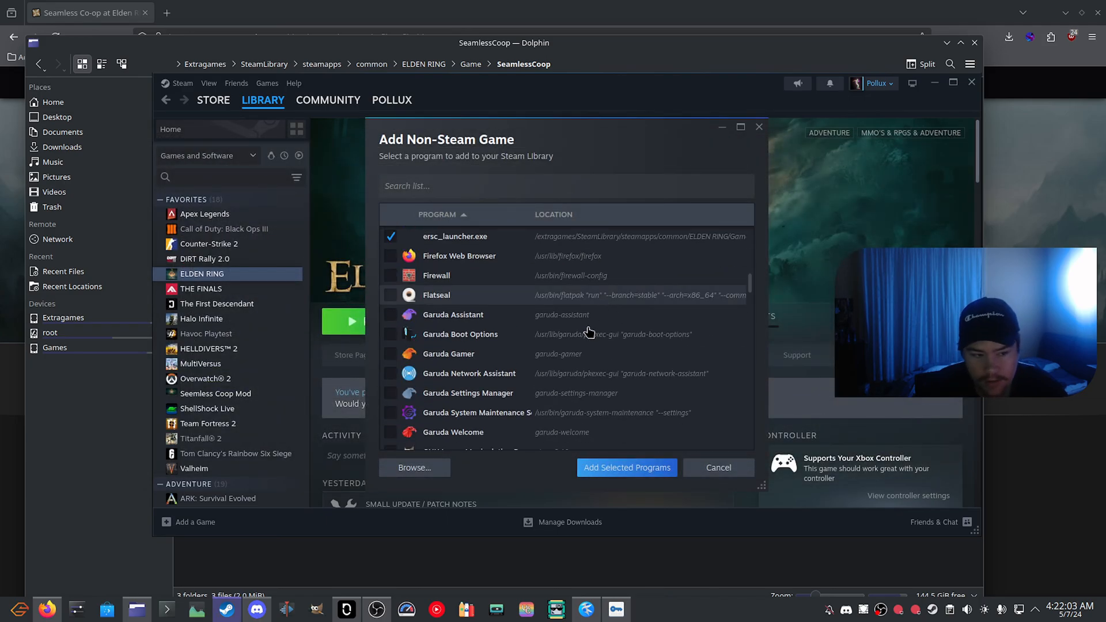
{"action": "left_click", "coordinate": [718, 467]}
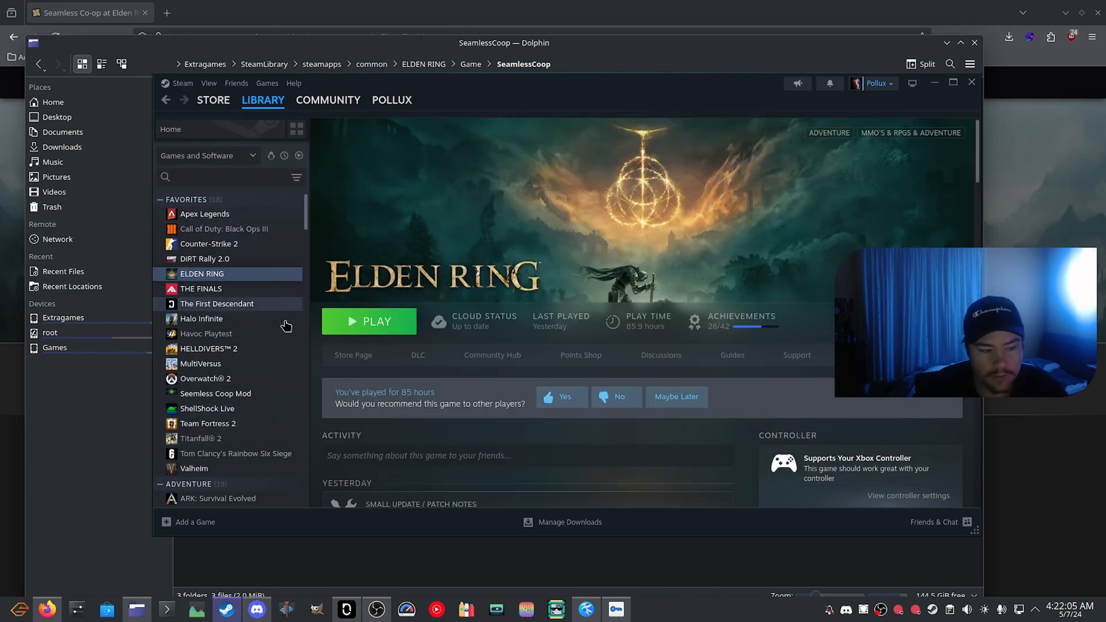
{"action": "left_click", "coordinate": [216, 394]}
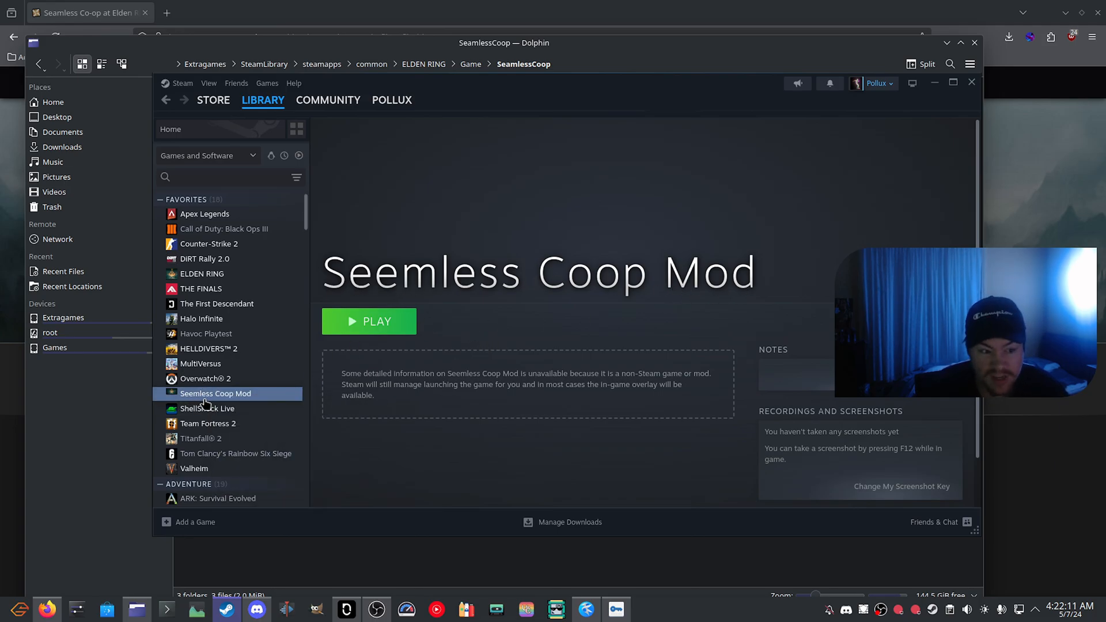
{"action": "mouse_move", "coordinate": [275, 395]}
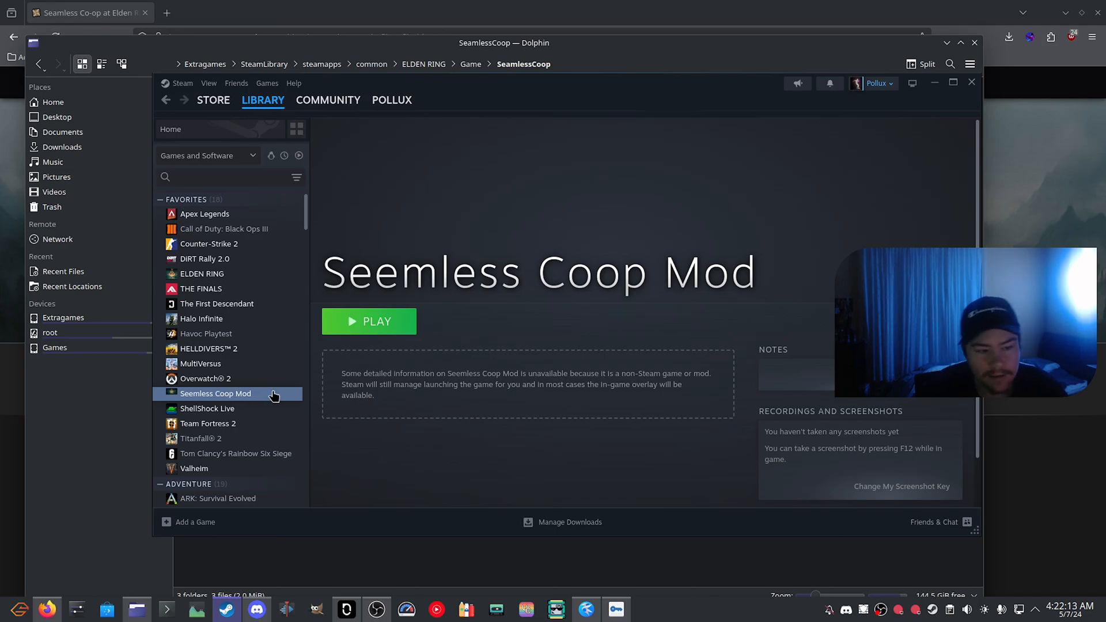
{"action": "mouse_move", "coordinate": [259, 400]}
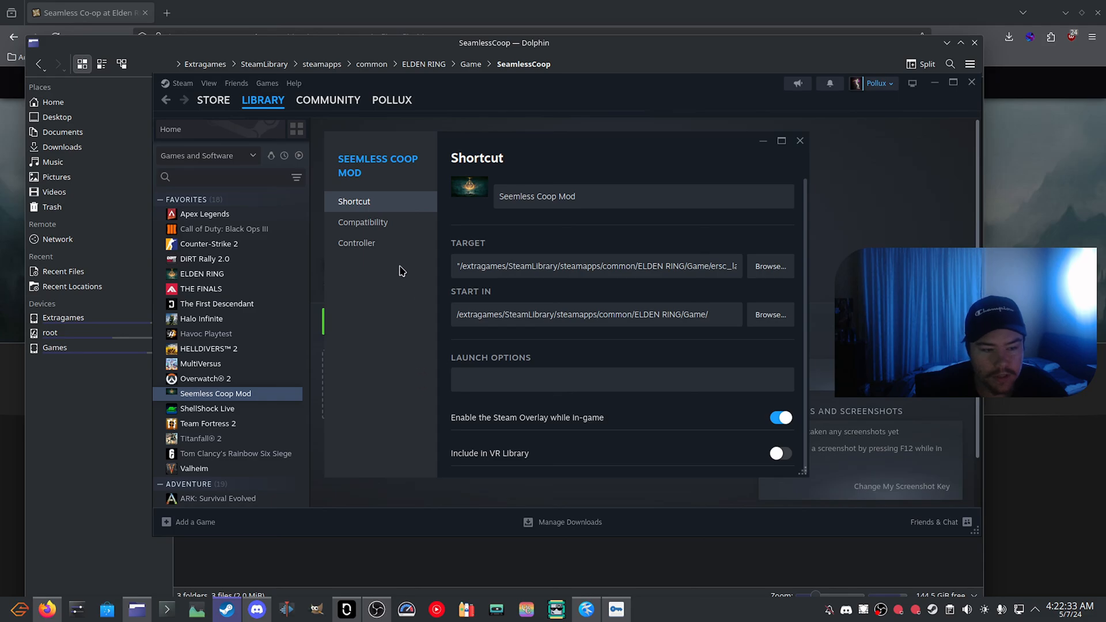
Step: Force Proton Experimental under the shortcut's Compatibility properties, then close them
{"action": "left_click", "coordinate": [363, 222]}
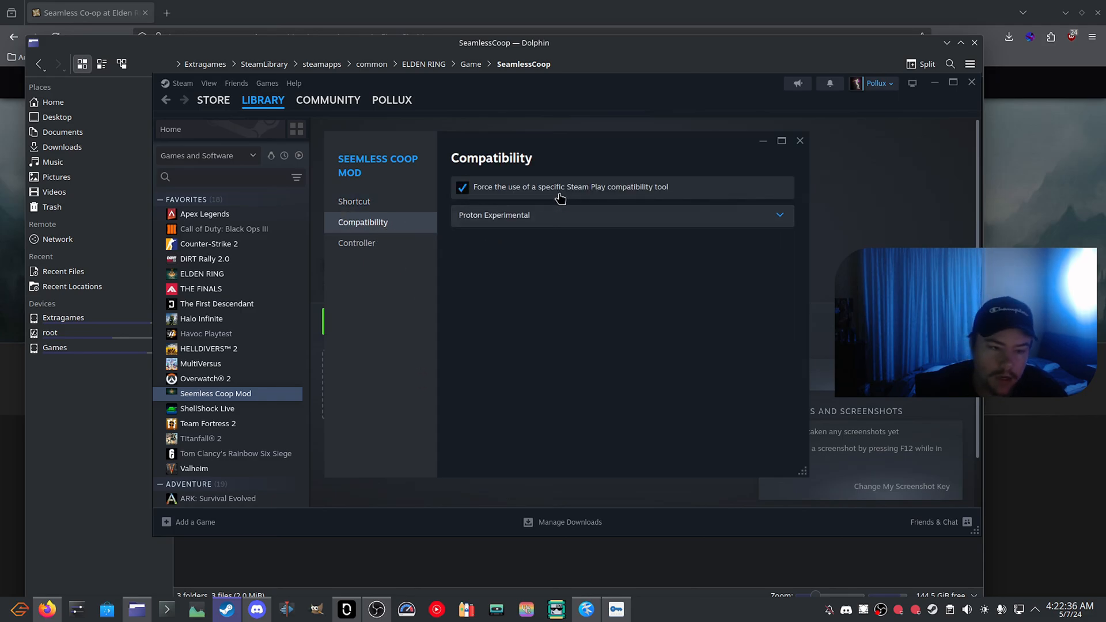
{"action": "mouse_move", "coordinate": [653, 199]}
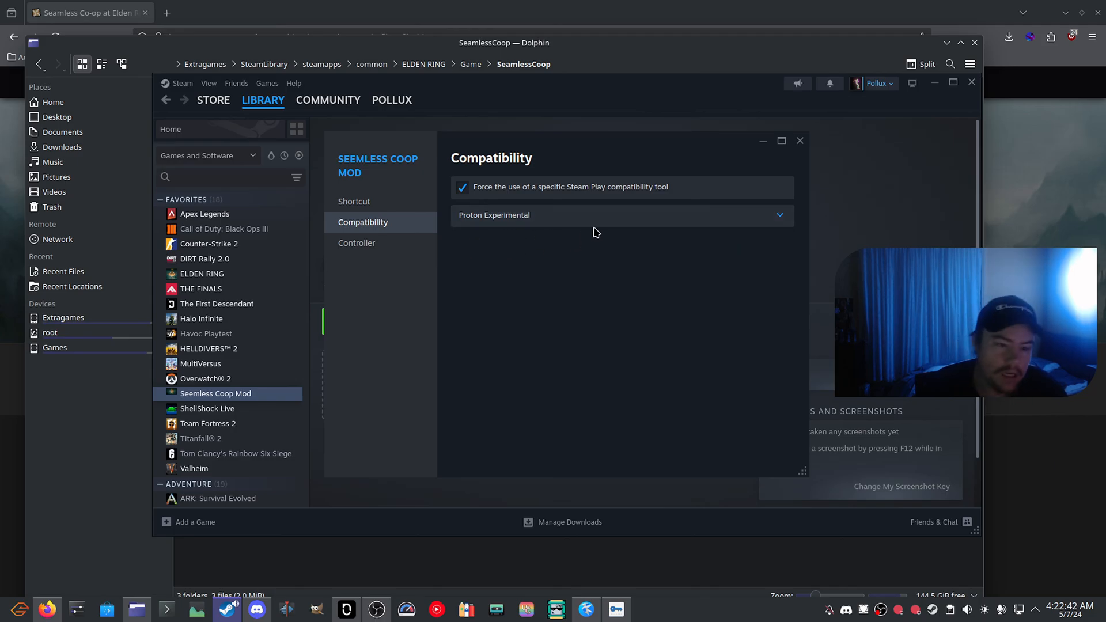
{"action": "mouse_move", "coordinate": [800, 141]}
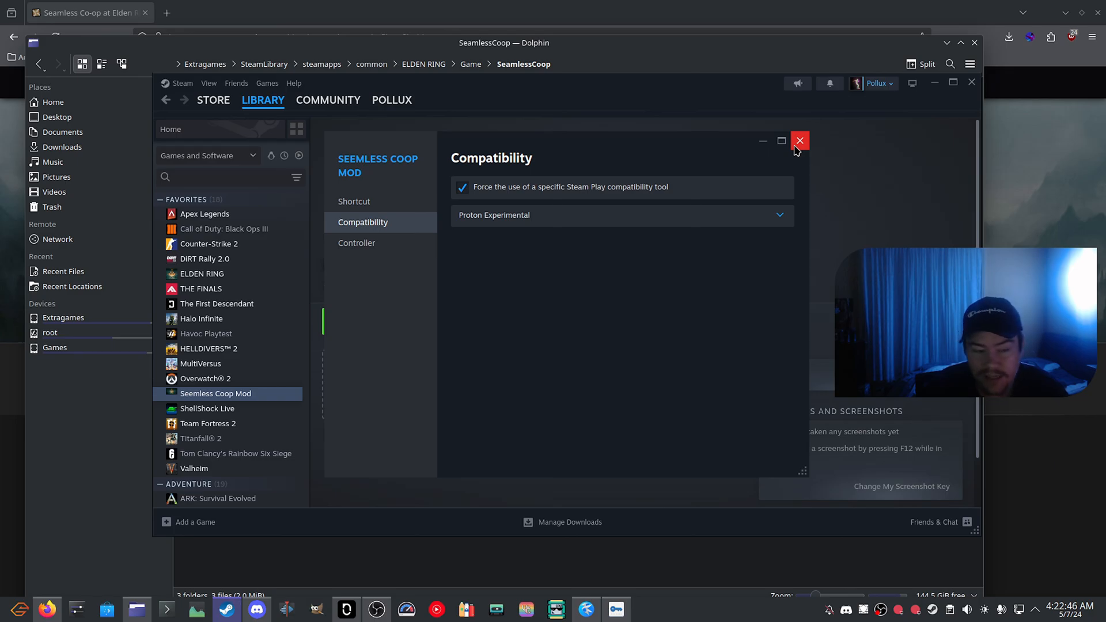
{"action": "left_click", "coordinate": [800, 141]}
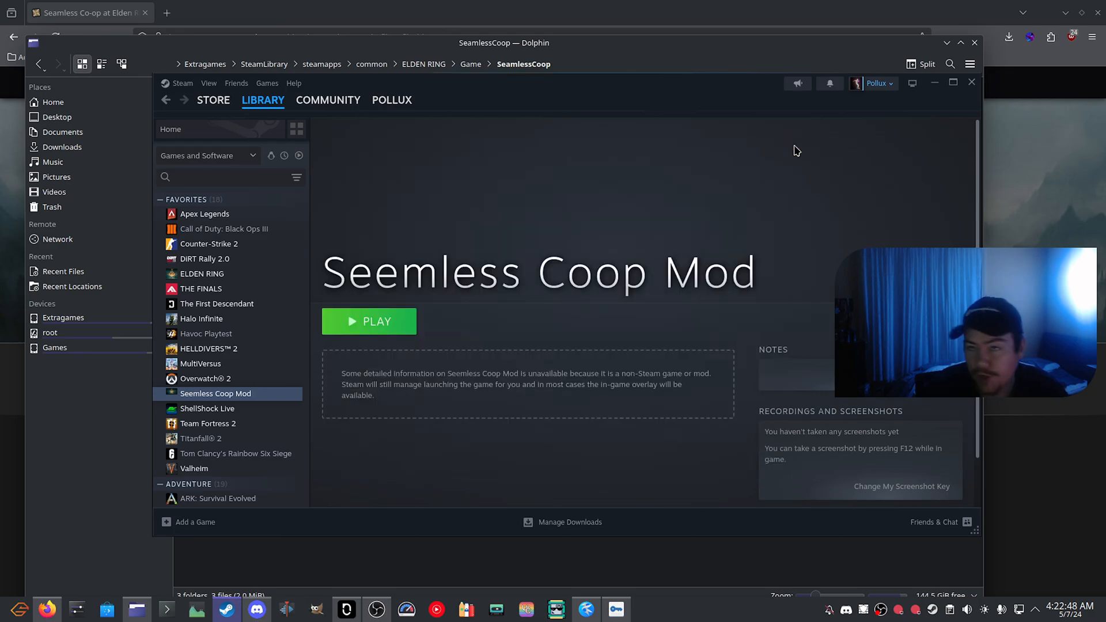
{"action": "mouse_move", "coordinate": [790, 150]}
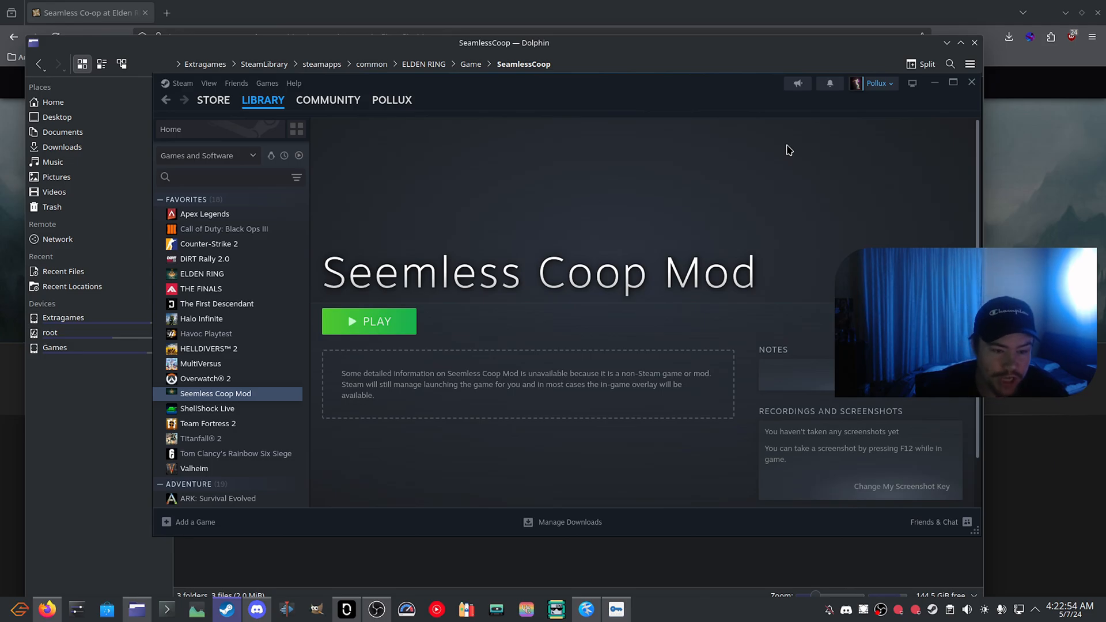
{"action": "mouse_move", "coordinate": [771, 151]}
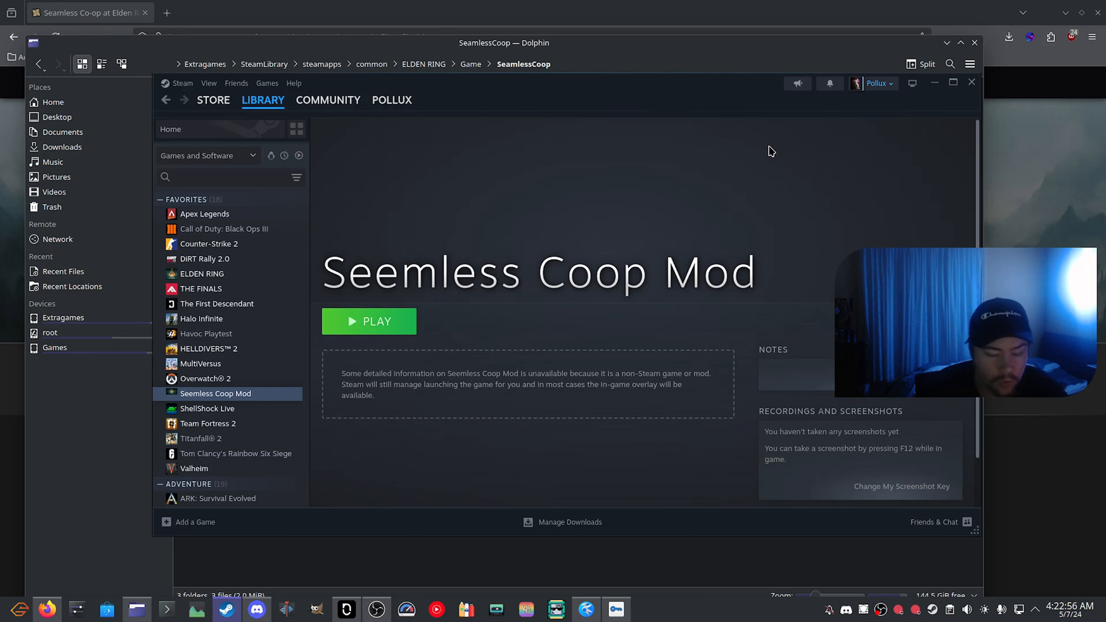
{"action": "mouse_move", "coordinate": [738, 170]}
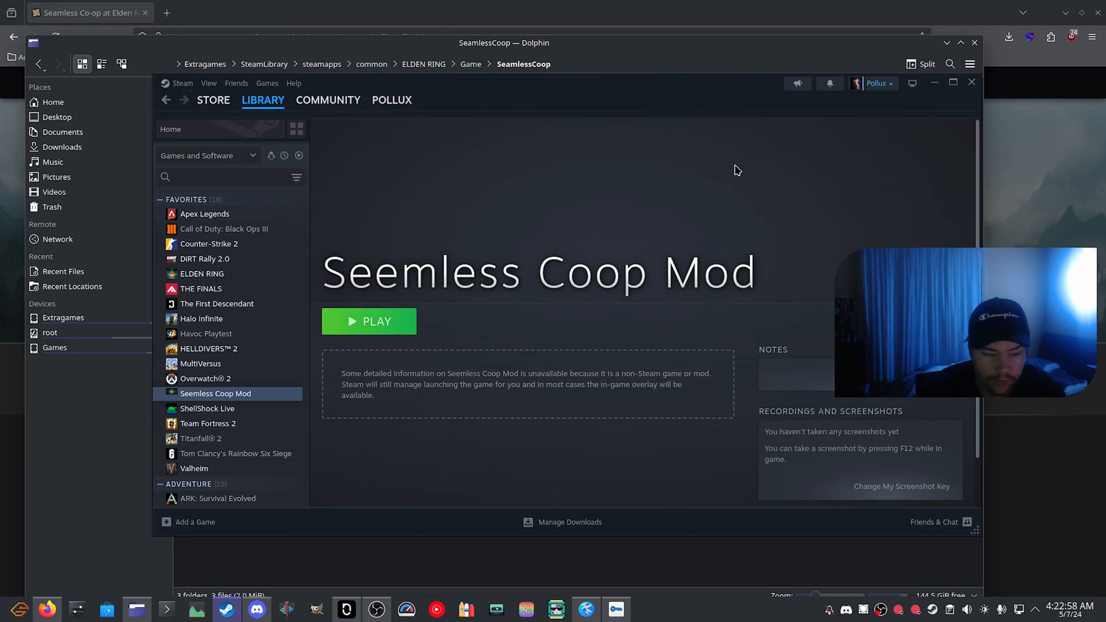
{"action": "mouse_move", "coordinate": [512, 234]}
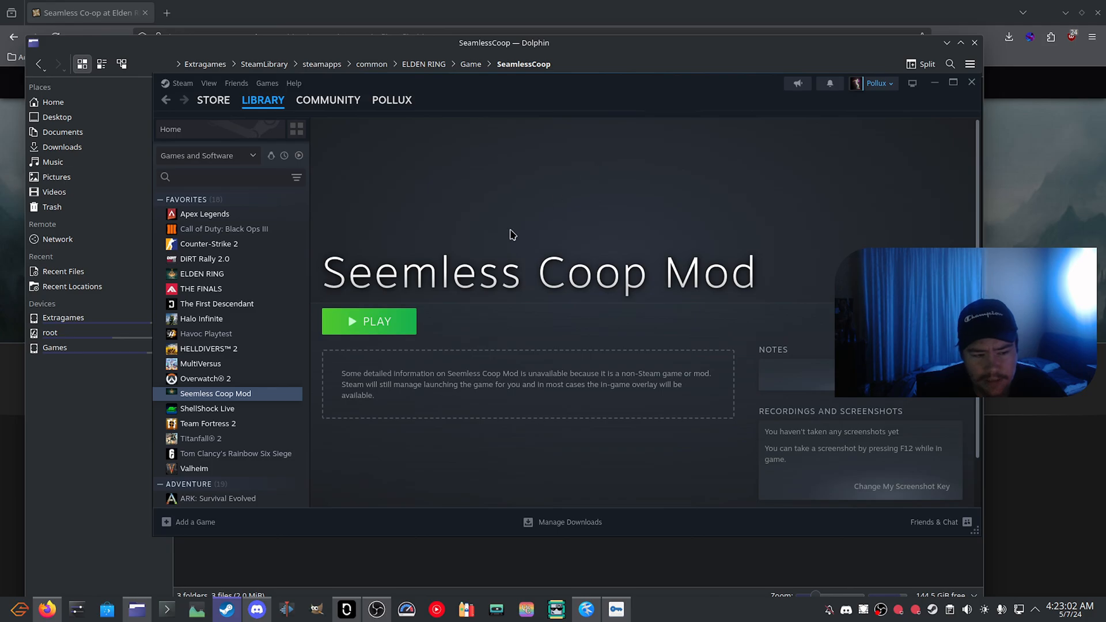
{"action": "mouse_move", "coordinate": [718, 247]}
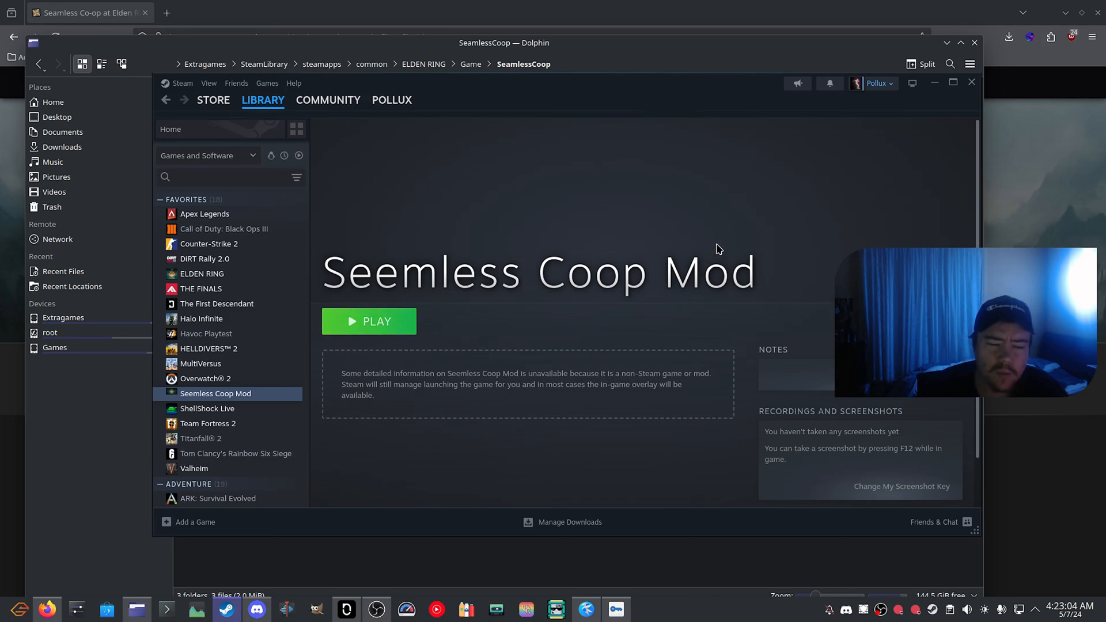
{"action": "mouse_move", "coordinate": [707, 243]}
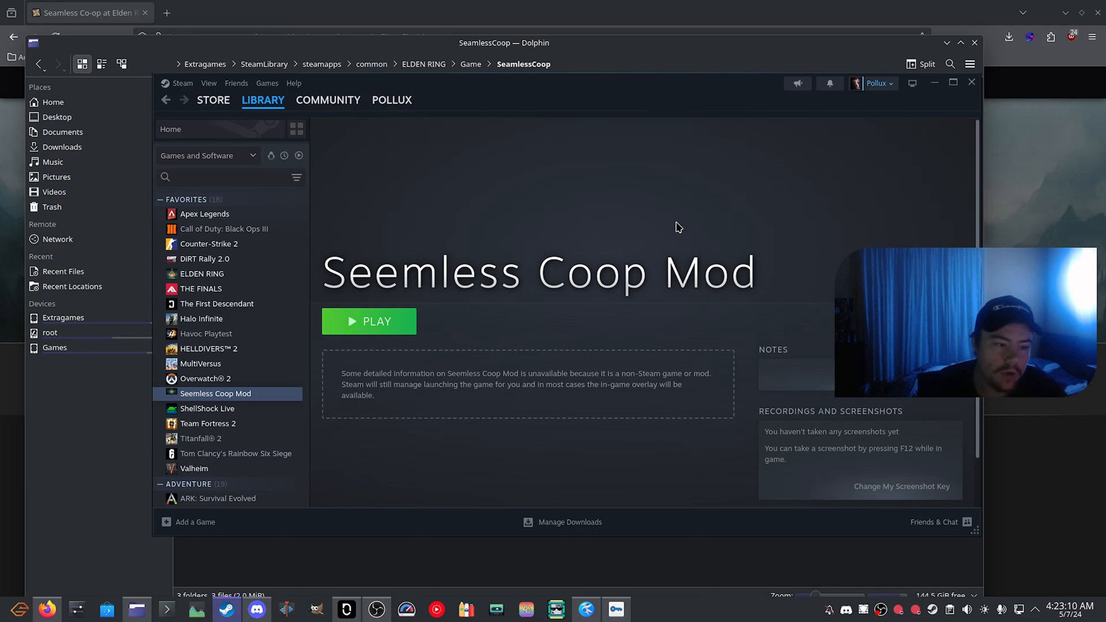
{"action": "mouse_move", "coordinate": [673, 229]}
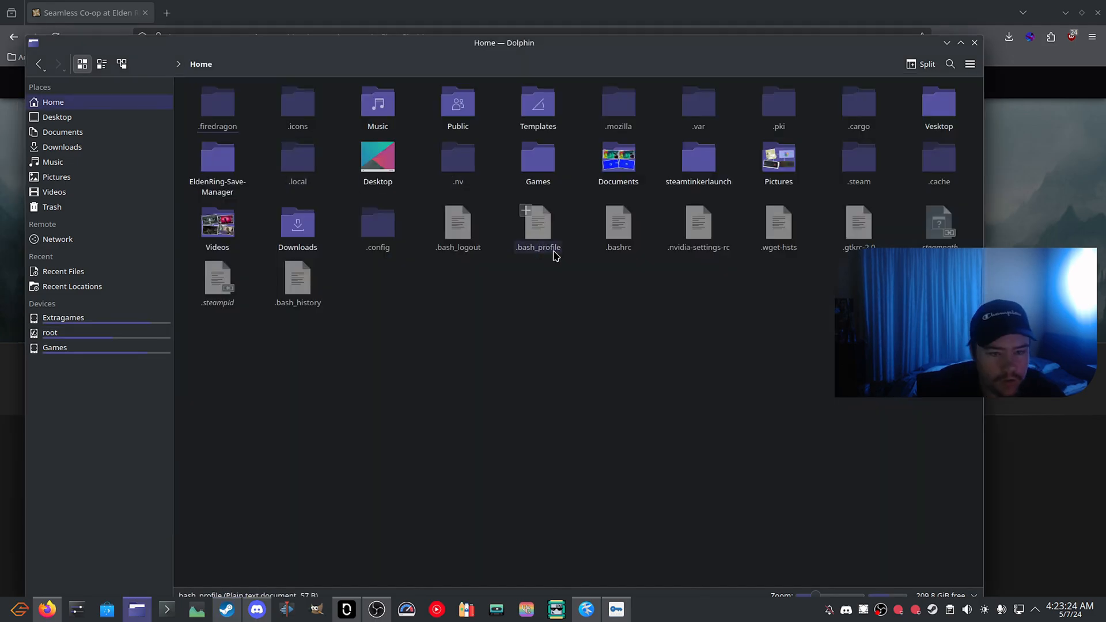
Step: Browse .steam > steam > steamapps > compatdata and check the shortcut's app ID
{"action": "left_click", "coordinate": [571, 293]}
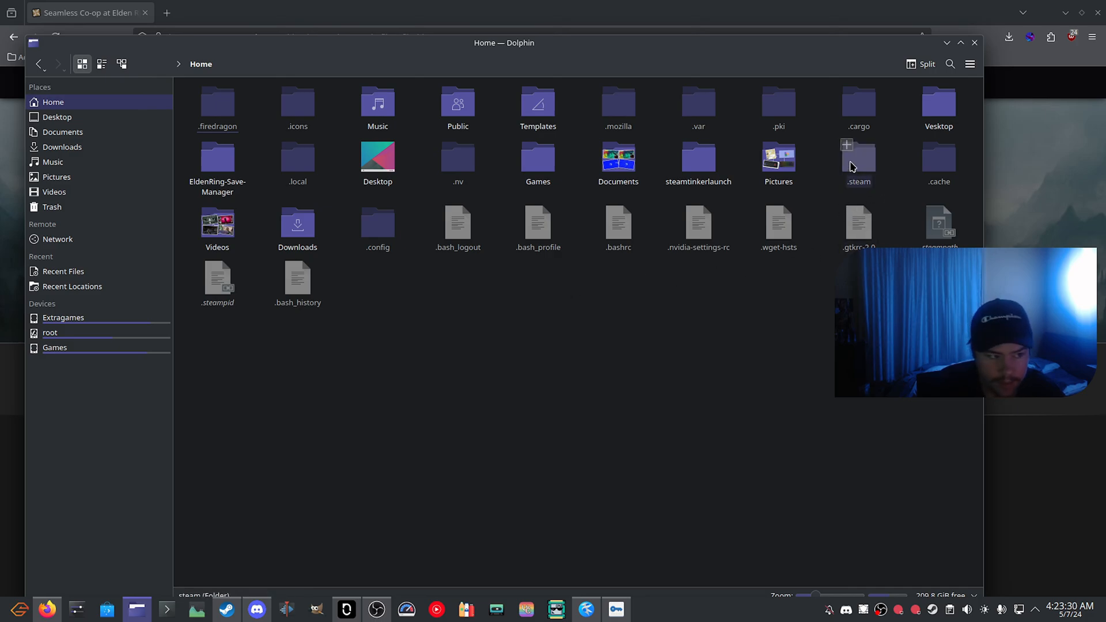
{"action": "double_click", "coordinate": [859, 158]}
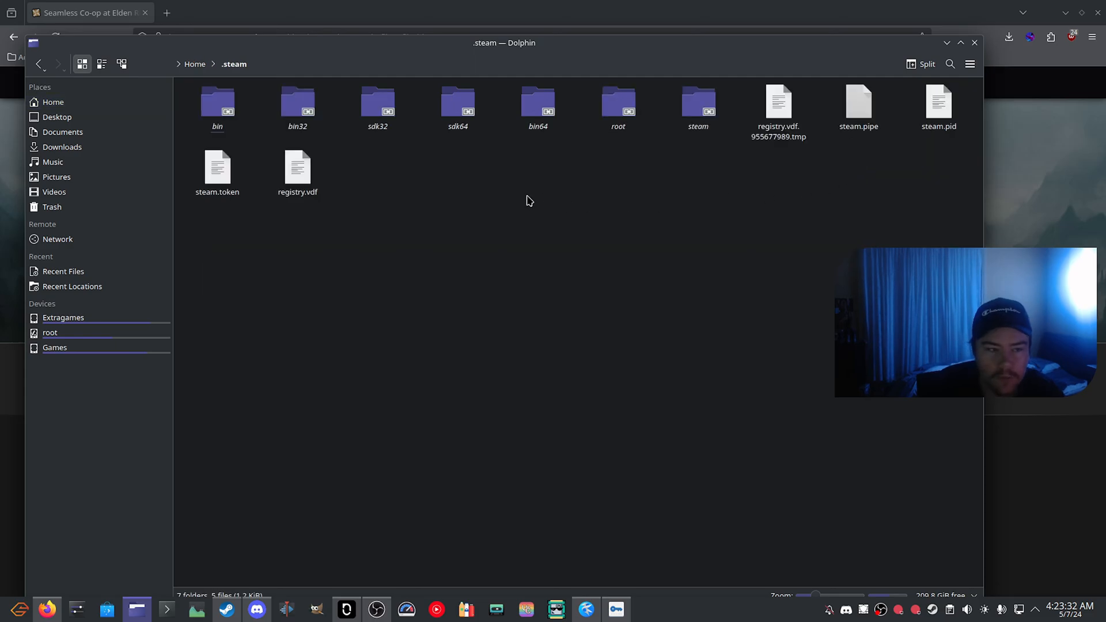
{"action": "double_click", "coordinate": [699, 102]}
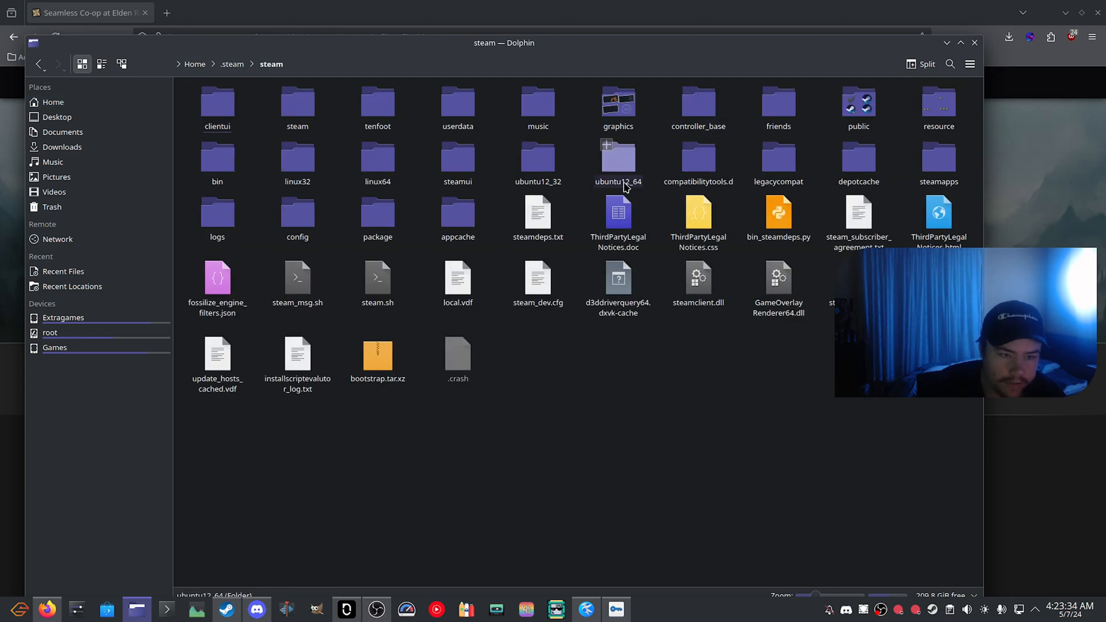
{"action": "double_click", "coordinate": [938, 157]}
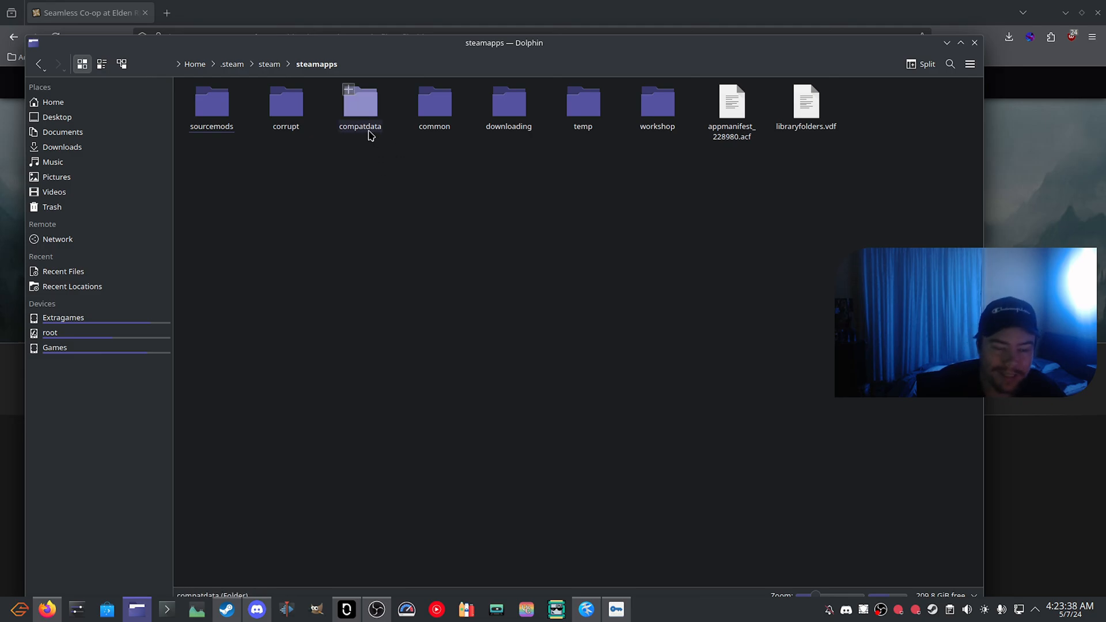
{"action": "double_click", "coordinate": [360, 101]}
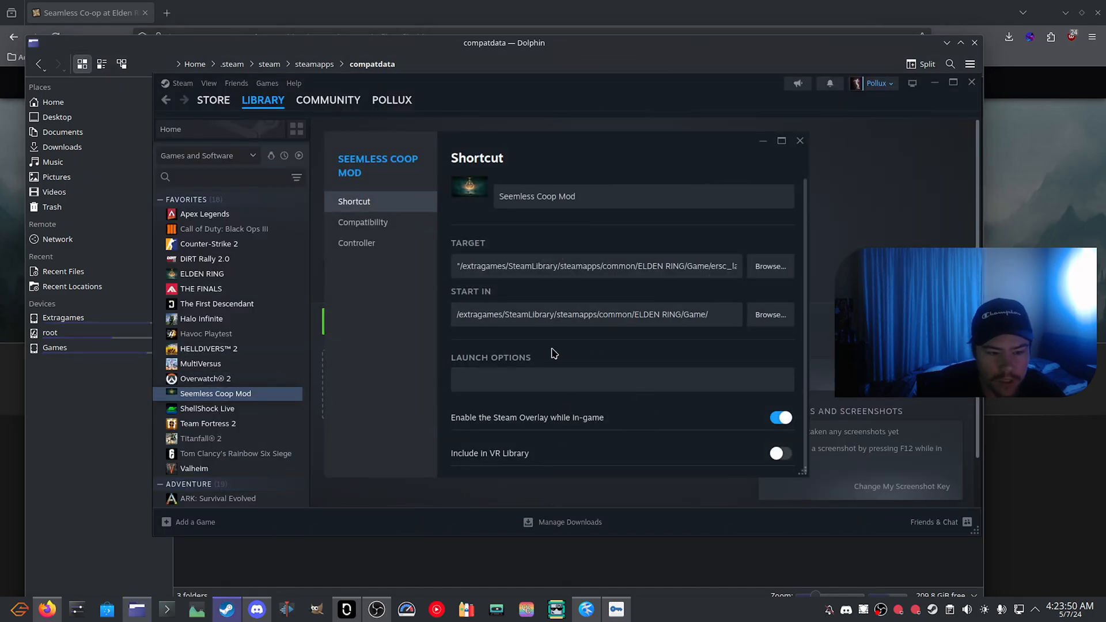
{"action": "left_click", "coordinate": [800, 141]}
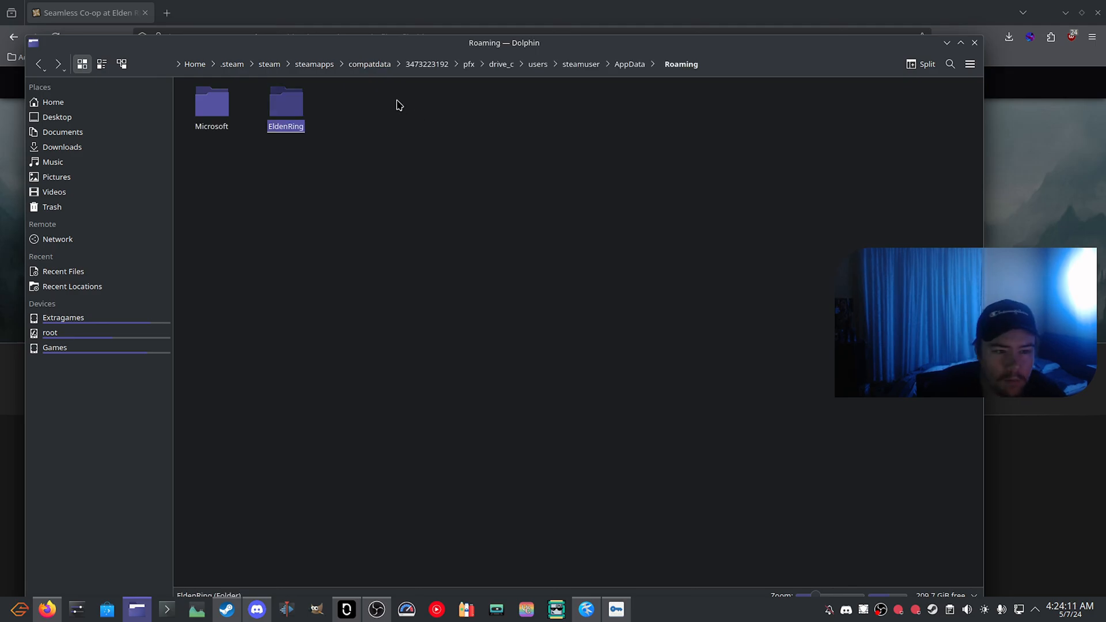
{"action": "mouse_move", "coordinate": [432, 81]}
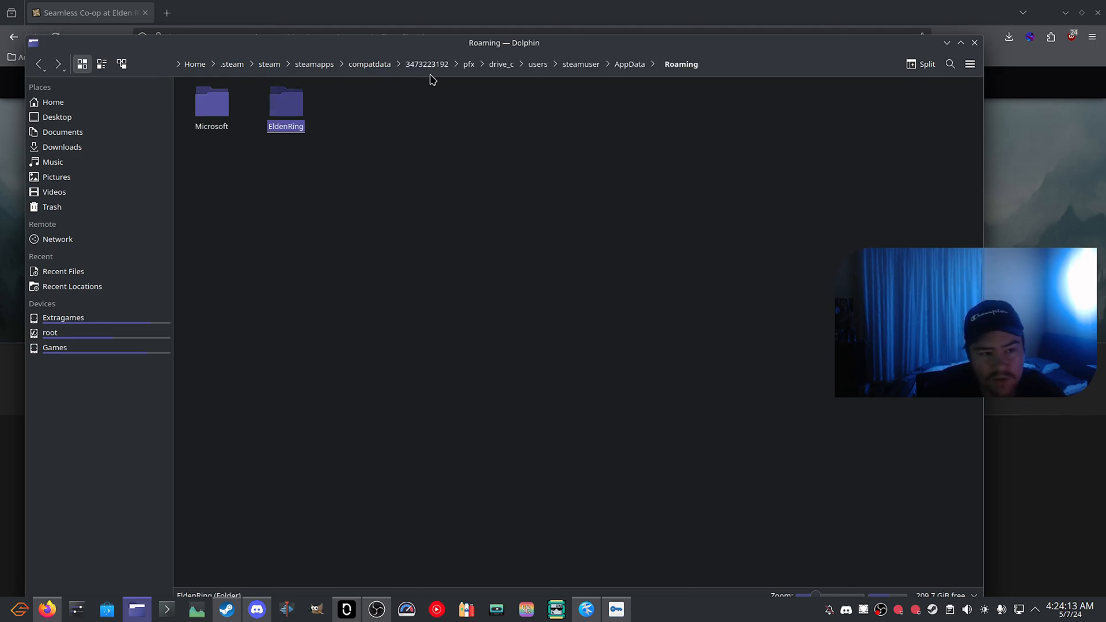
{"action": "mouse_move", "coordinate": [450, 75]}
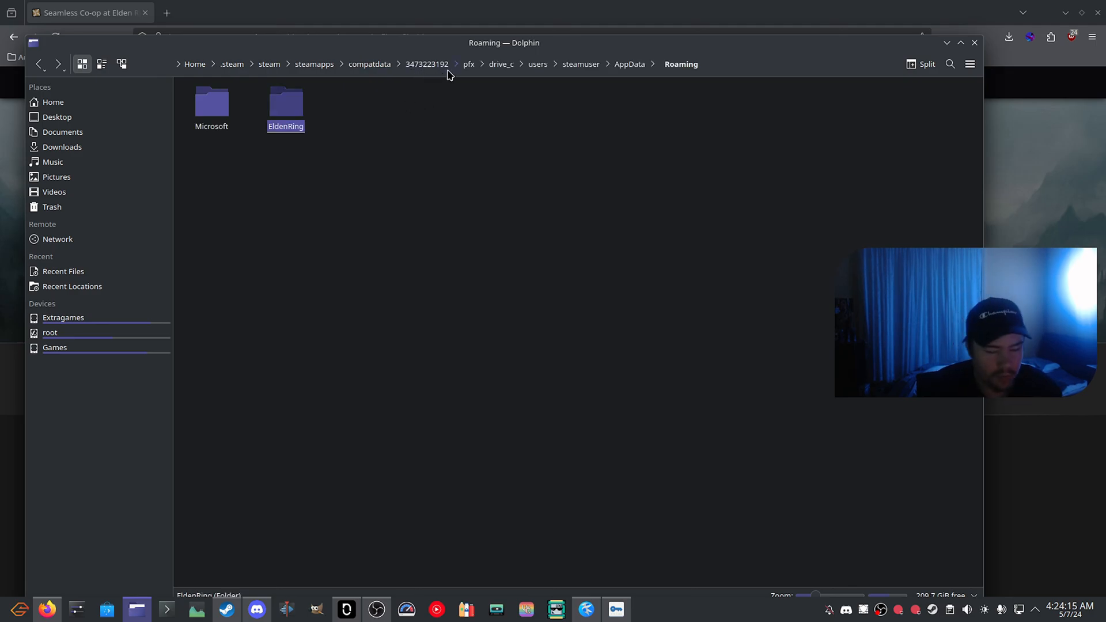
{"action": "mouse_move", "coordinate": [411, 88]}
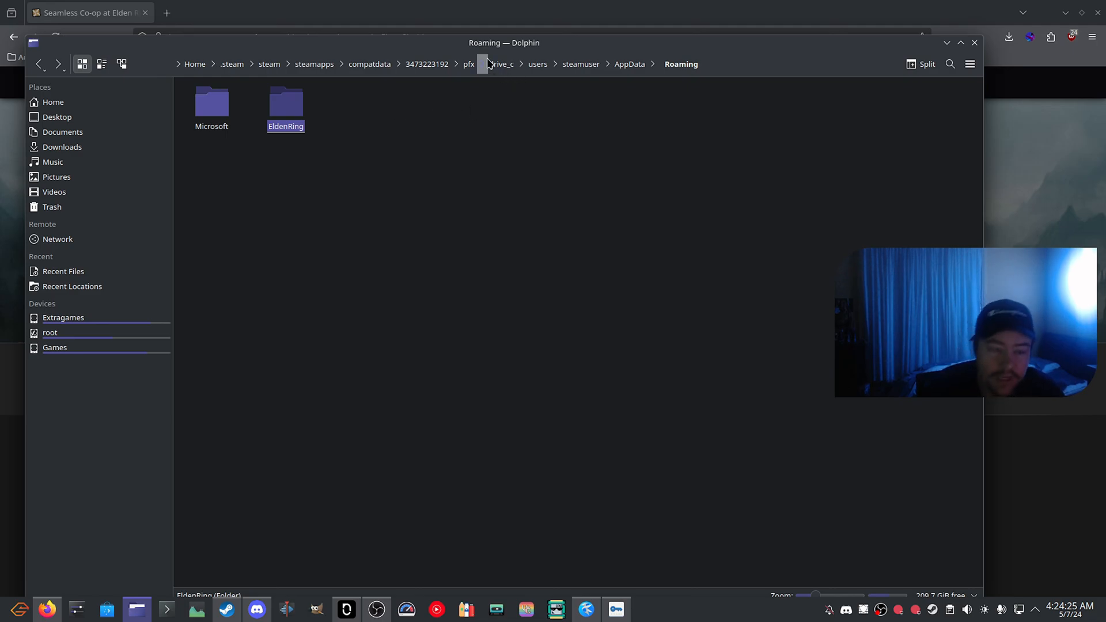
{"action": "mouse_move", "coordinate": [472, 72]}
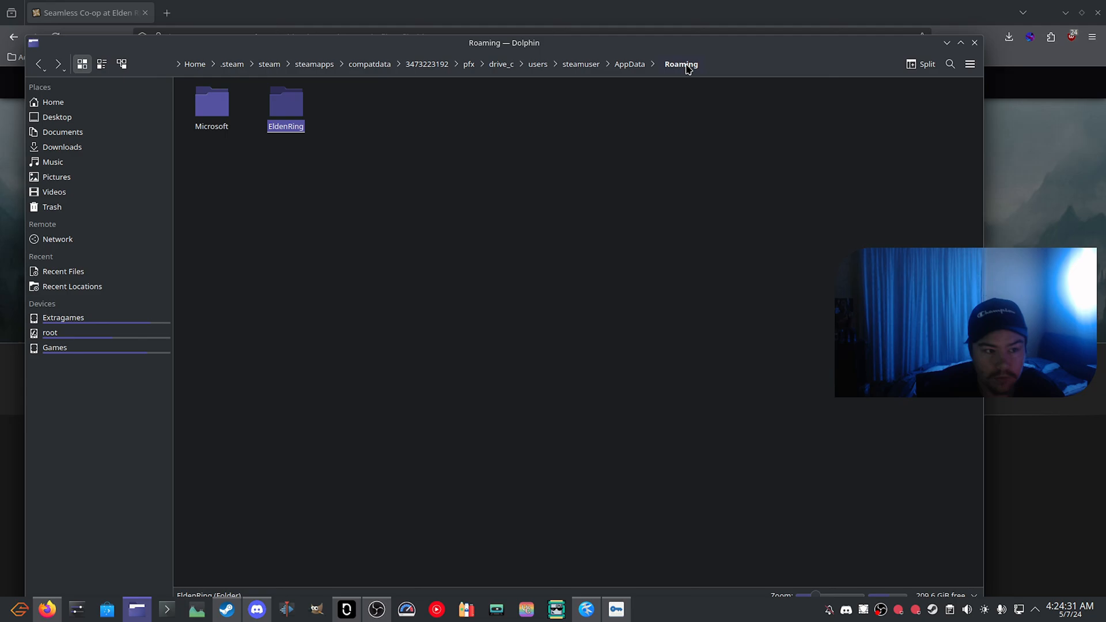
Step: Open the EldenRing folder inside the prefix's Roaming directory
{"action": "double_click", "coordinate": [285, 102]}
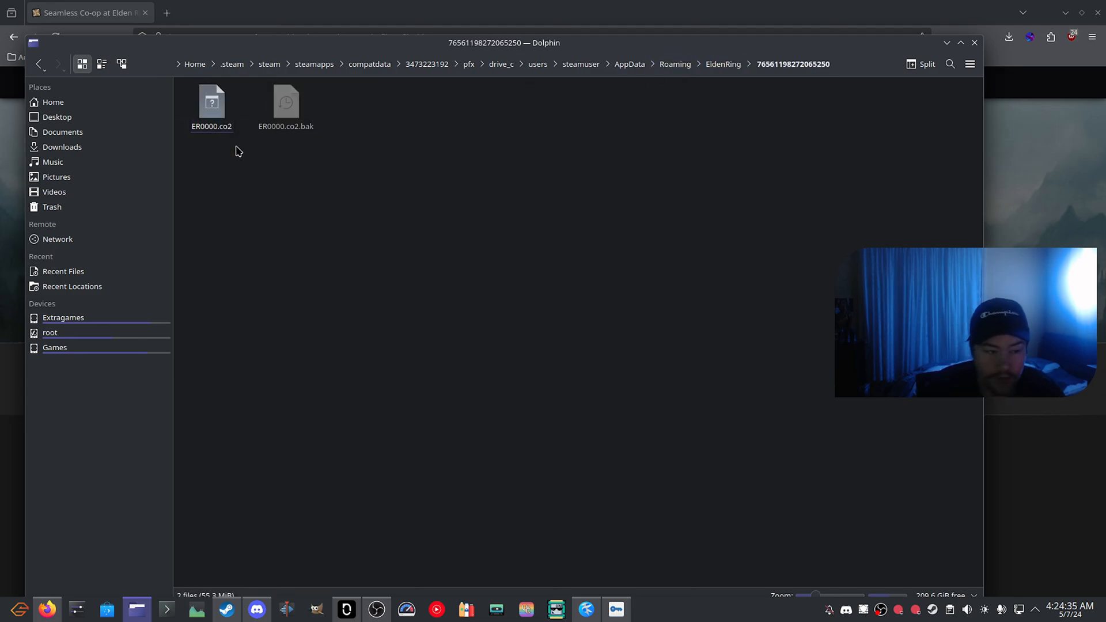
{"action": "mouse_move", "coordinate": [339, 153]}
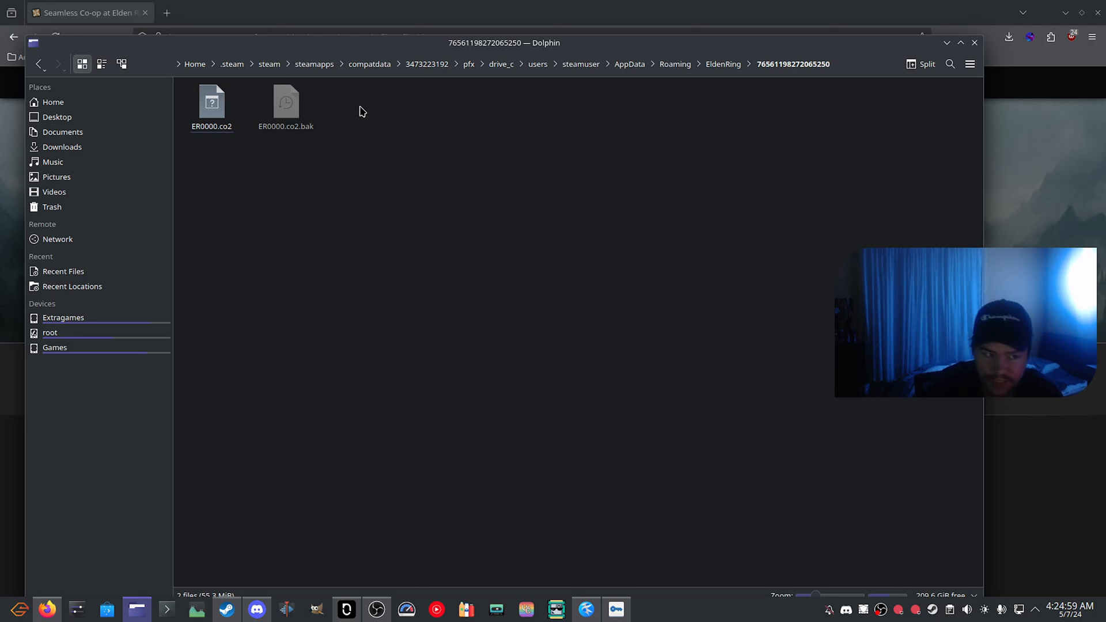
{"action": "mouse_move", "coordinate": [359, 166]}
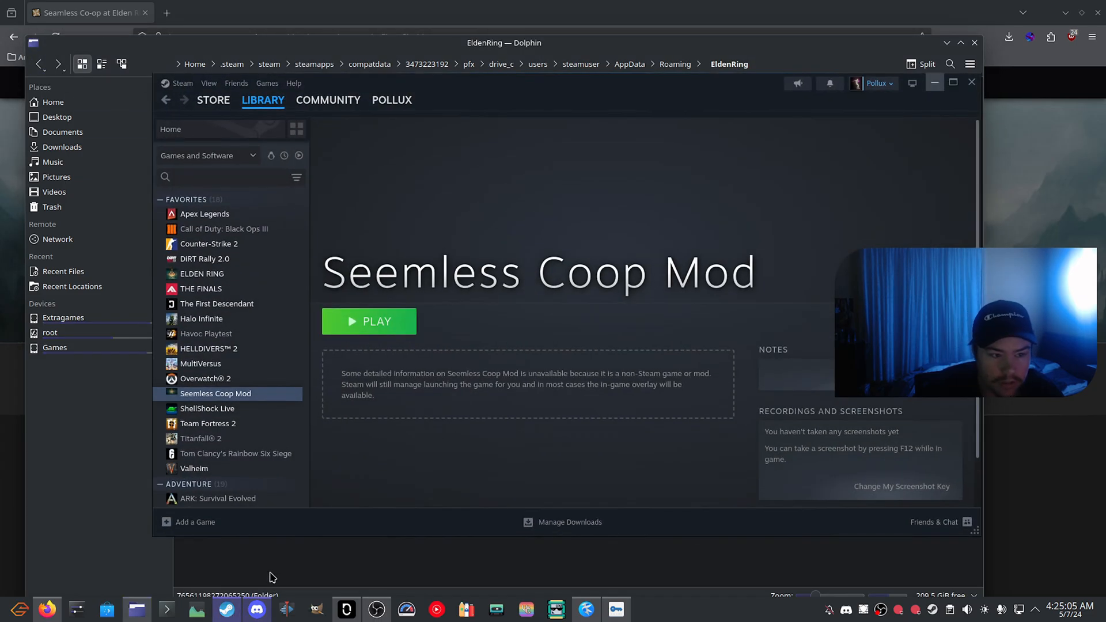
Step: Launch Elden Ring from the Seamless Coop Mod shortcut in the Steam library
{"action": "left_click", "coordinate": [369, 321]}
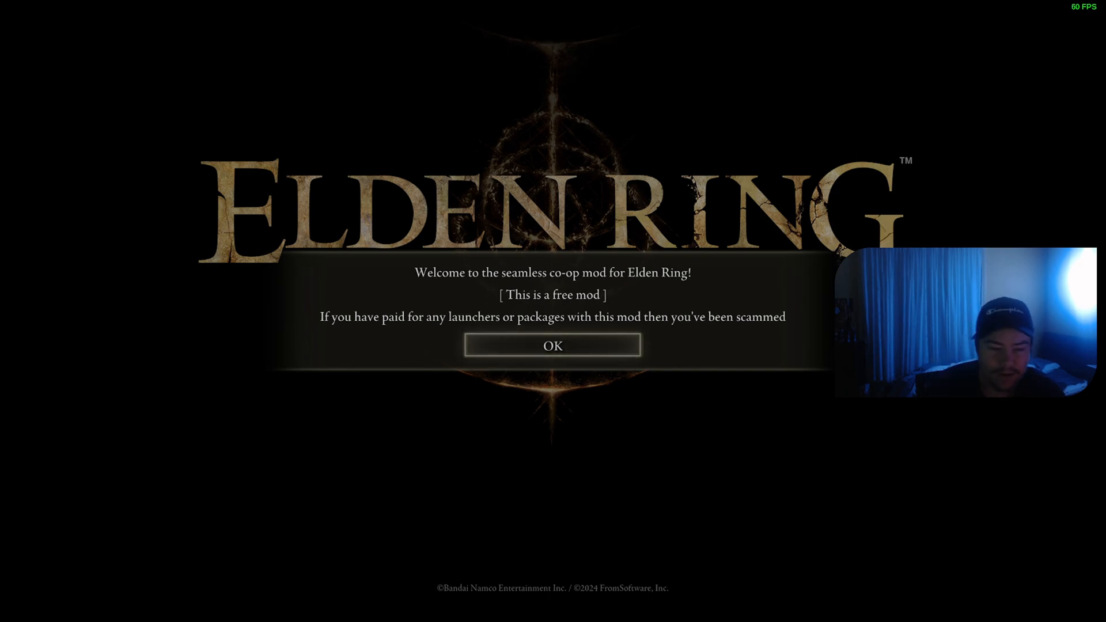
Step: Dismiss the co-op welcome and separate save notices, then open the save list
{"action": "left_click", "coordinate": [553, 345]}
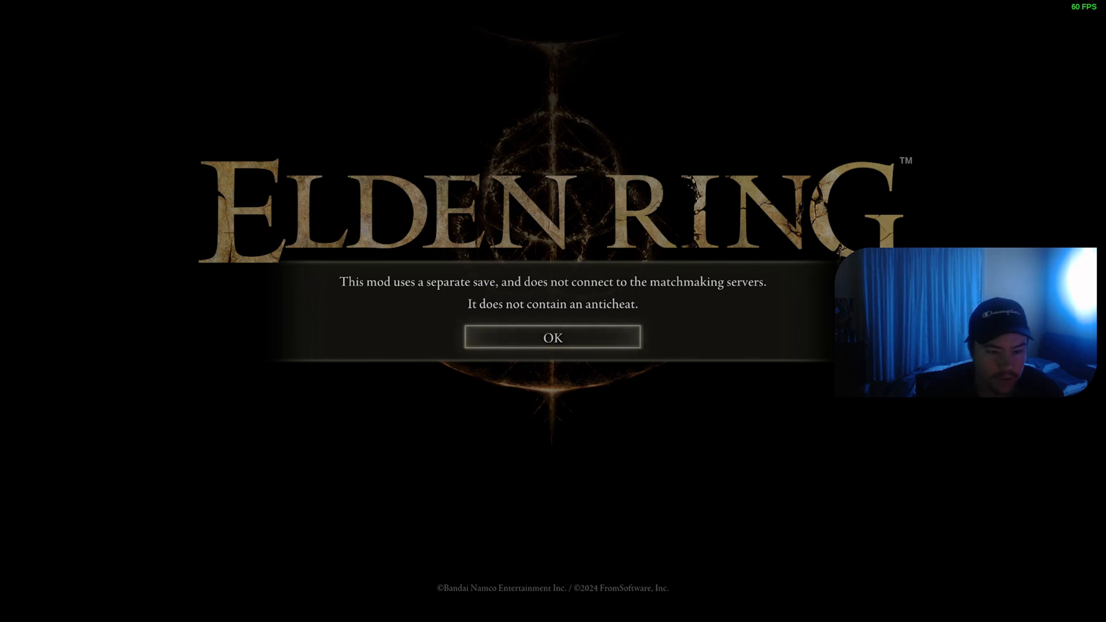
{"action": "left_click", "coordinate": [553, 337]}
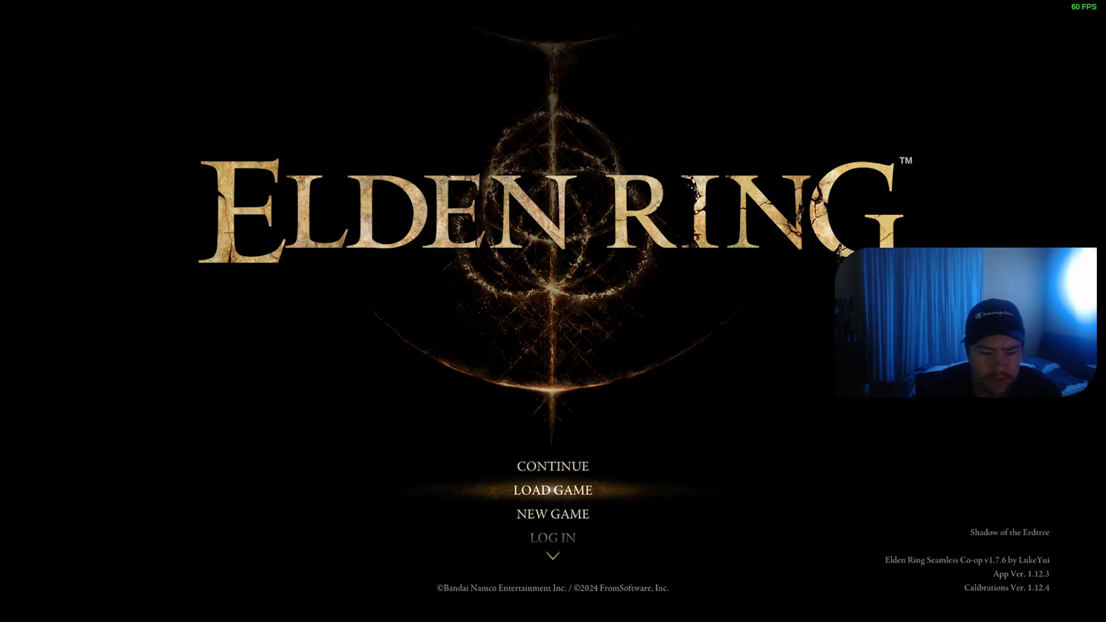
{"action": "left_click", "coordinate": [554, 490]}
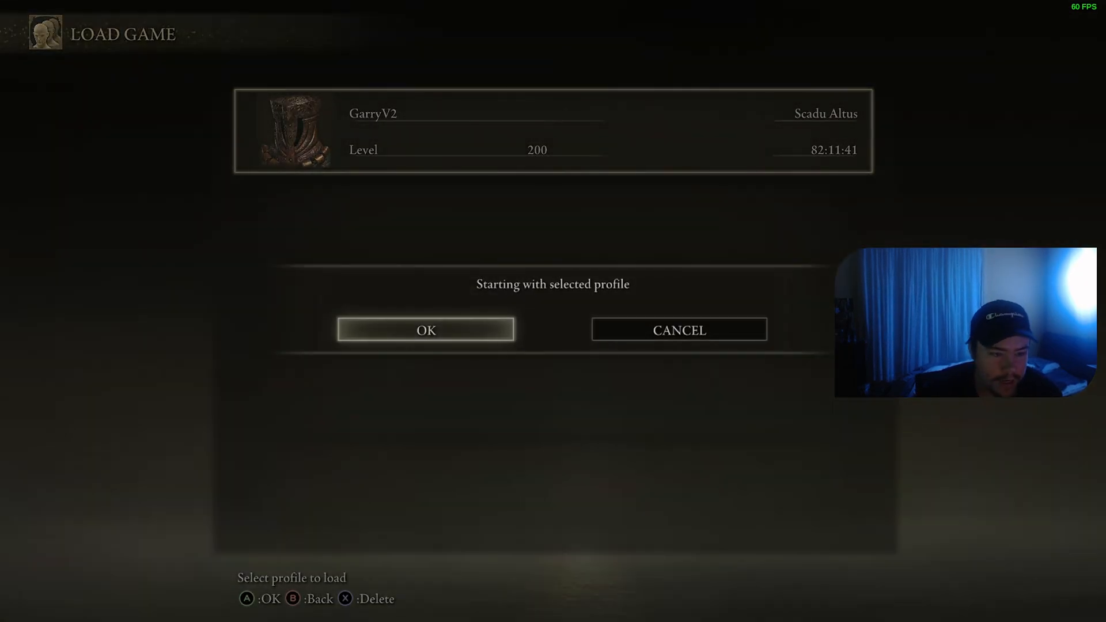
Step: Start the game with the level 200 GarryV2 save, play briefly, then quit
{"action": "left_click", "coordinate": [426, 329]}
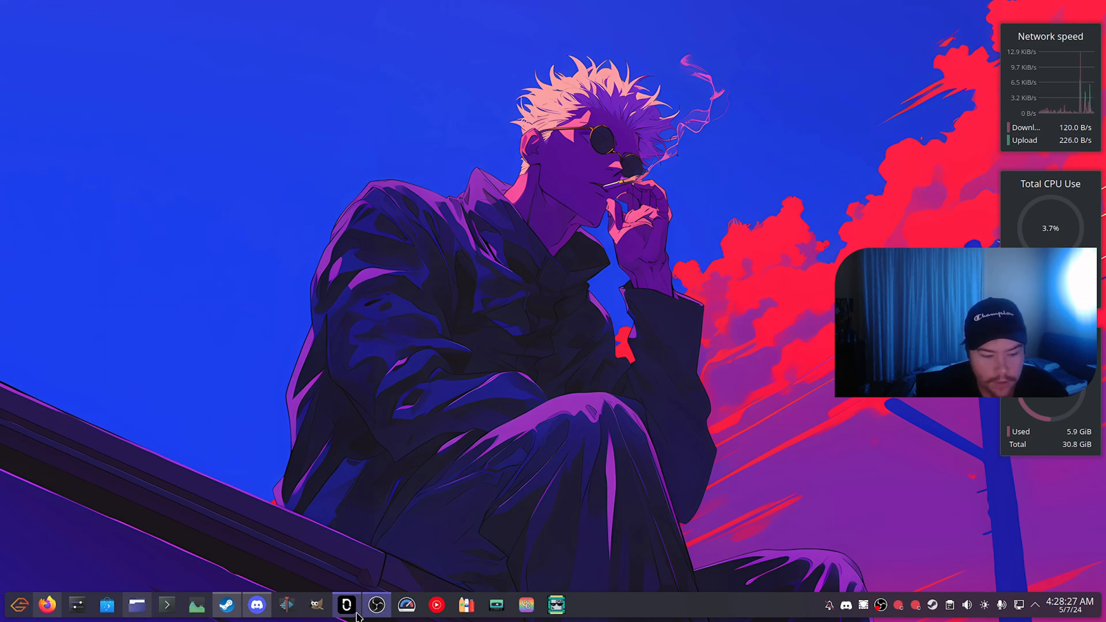
{"action": "mouse_move", "coordinate": [489, 451]}
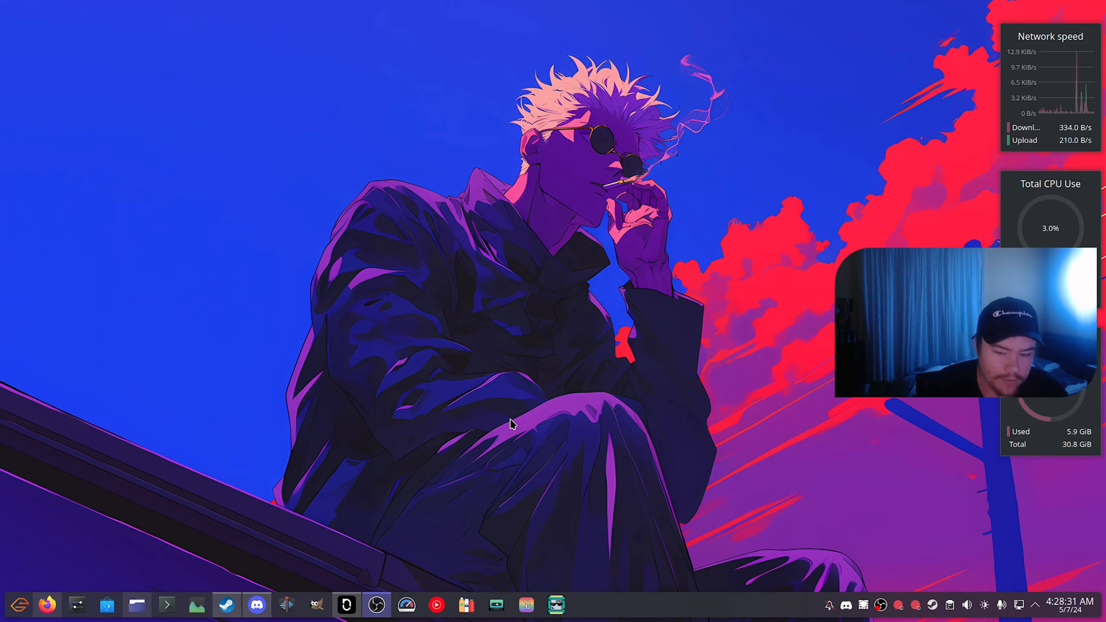
{"action": "mouse_move", "coordinate": [539, 413]}
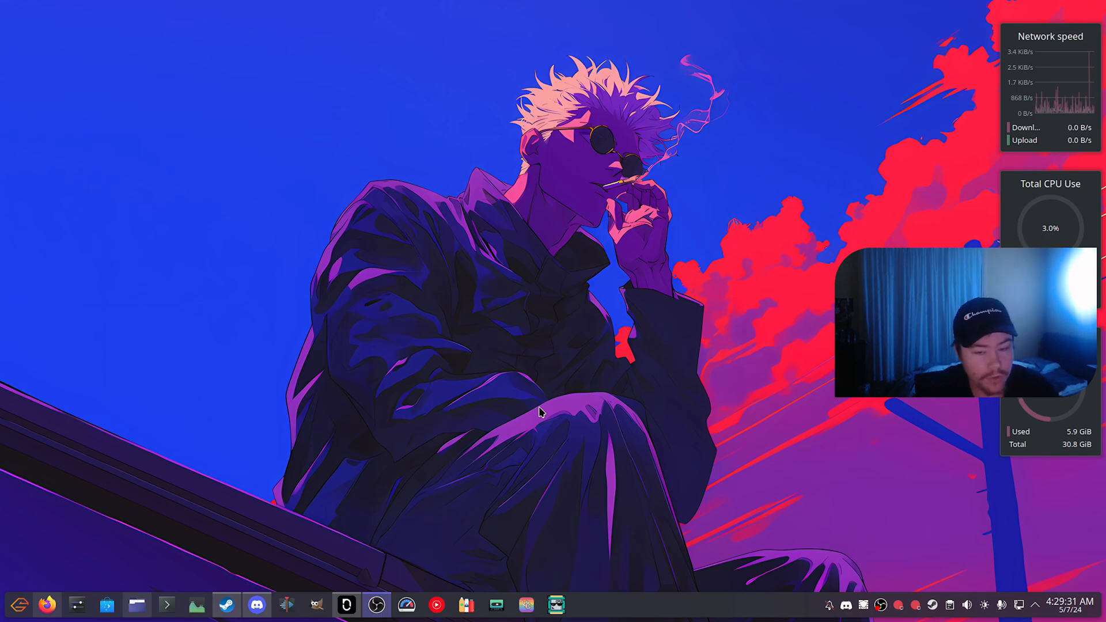
Step: Show the System category in the KDE Plasma application launcher
{"action": "left_click", "coordinate": [24, 603]}
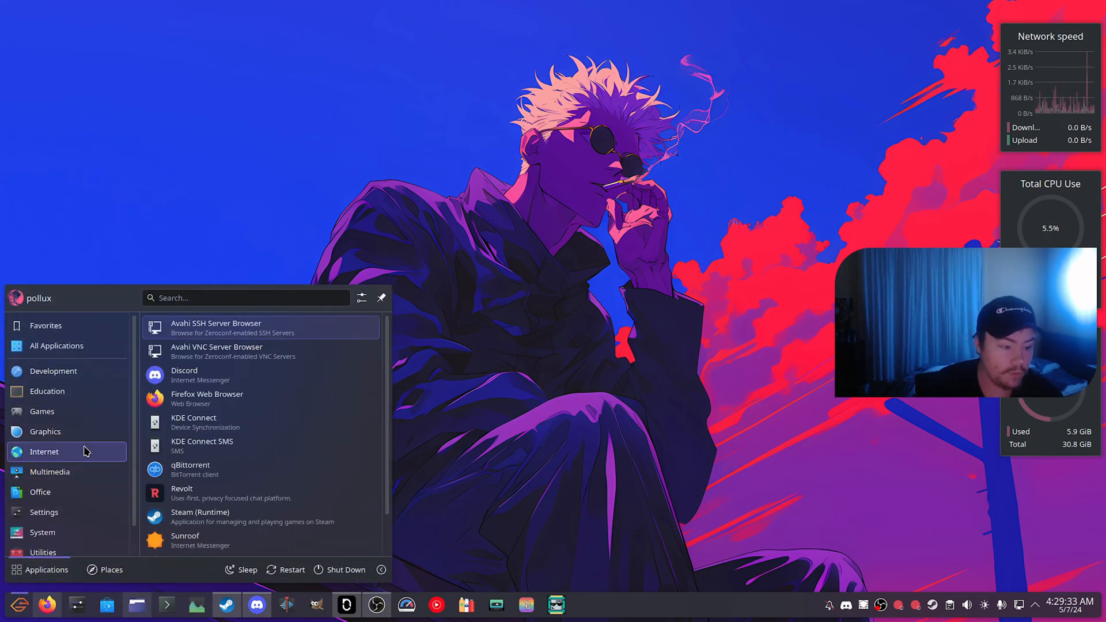
{"action": "left_click", "coordinate": [42, 523]}
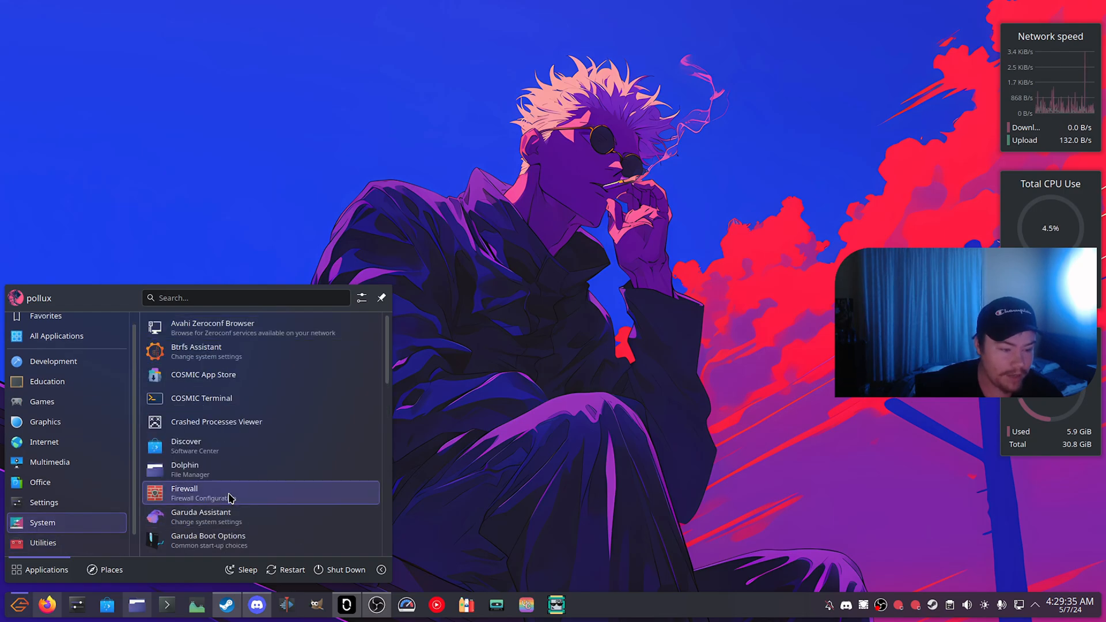